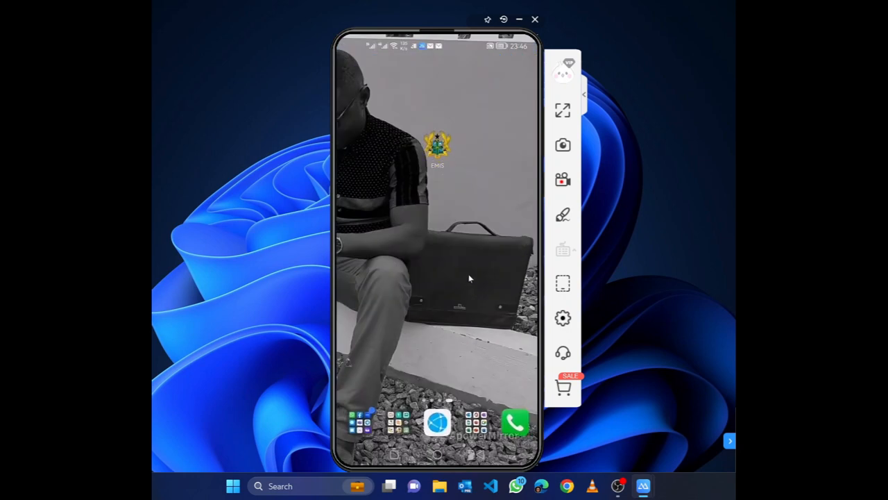
pyautogui.moveTo(727, 409)
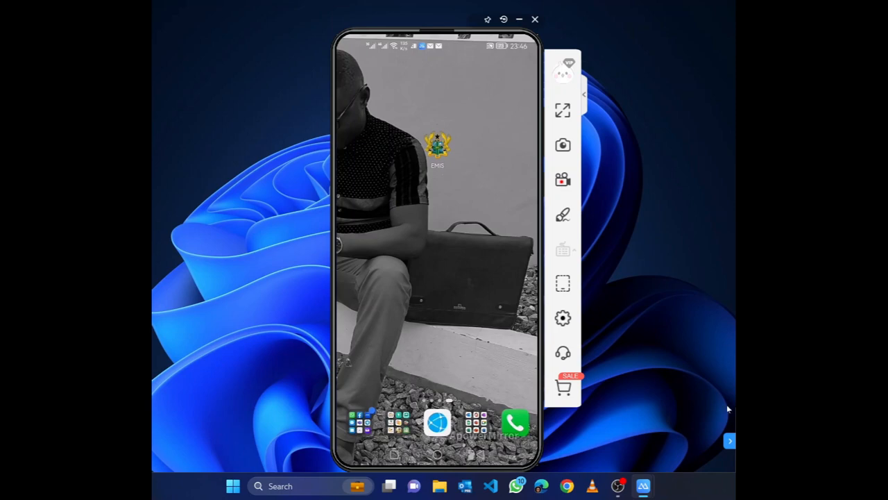
pyautogui.moveTo(644, 314)
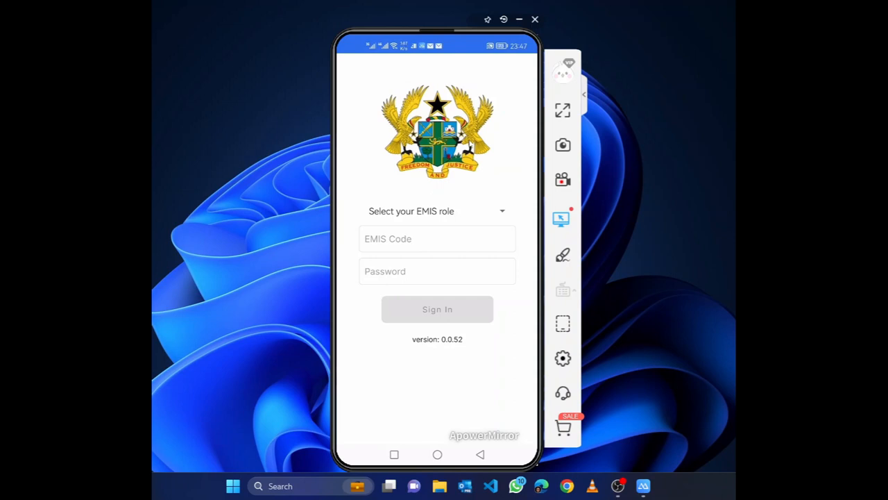
# - Choose School Data as the EMIS role, then open the Sign Up questionnaire
pyautogui.click(438, 211)
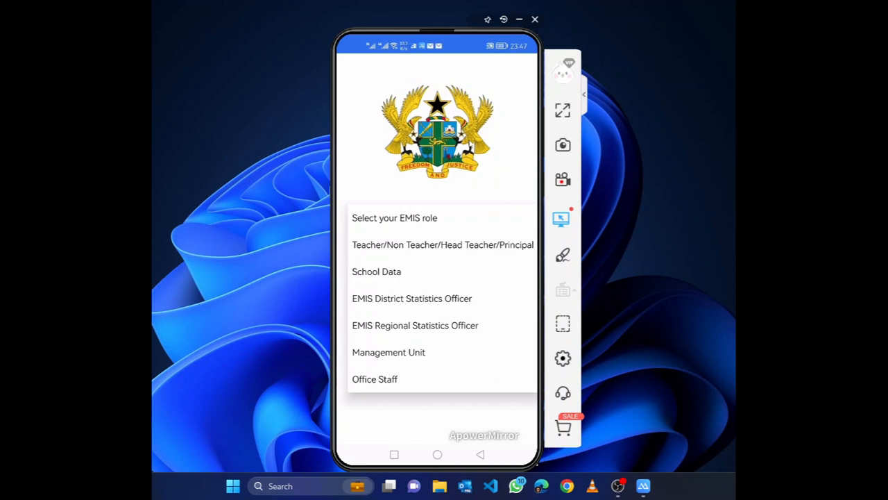
pyautogui.click(376, 272)
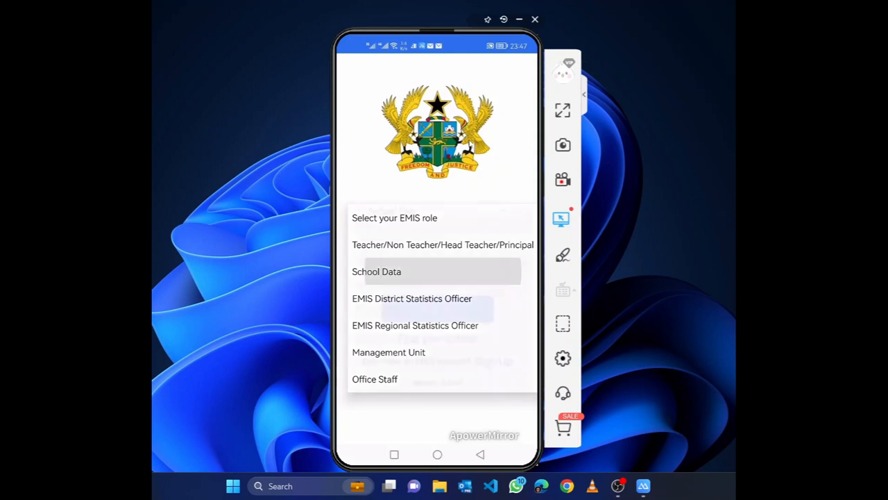
pyautogui.click(377, 272)
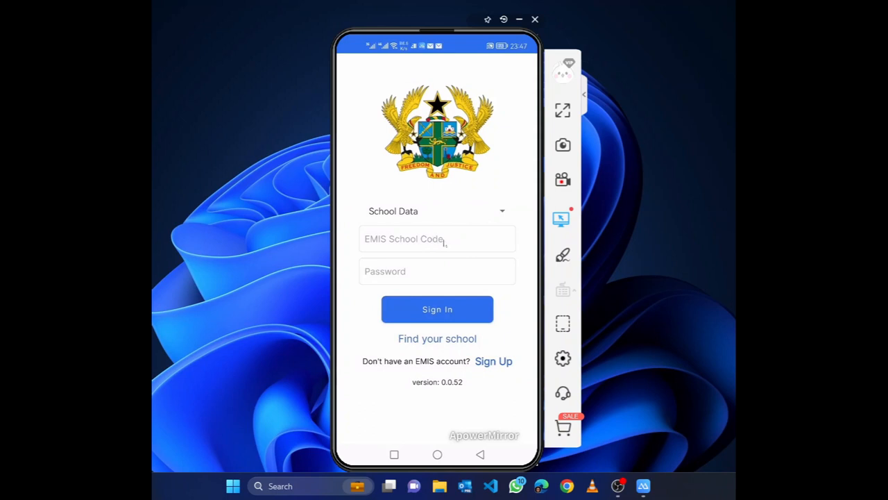
pyautogui.click(437, 239)
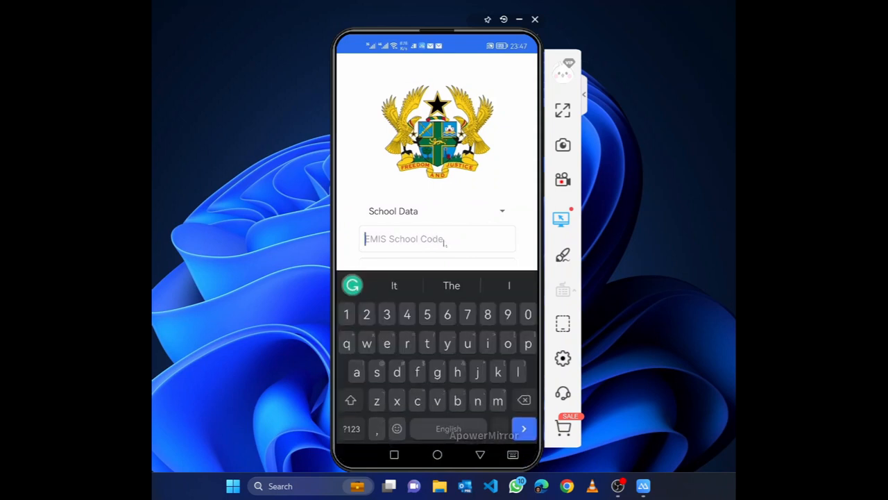
pyautogui.click(350, 400)
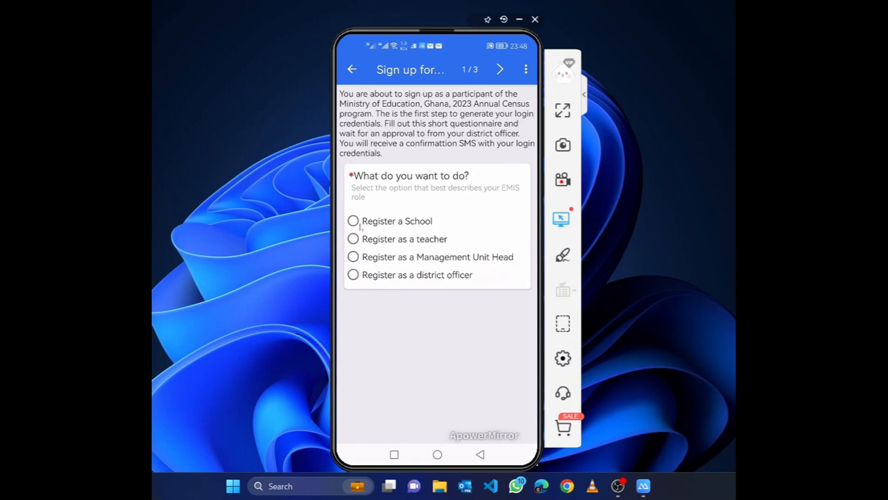
# - Choose the option to register a school on the sign-up page
pyautogui.click(353, 221)
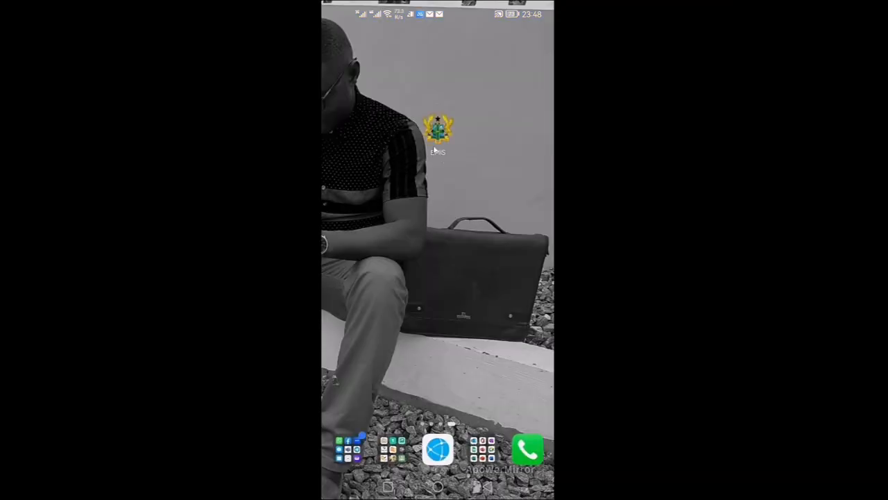
# - Relaunch EMIS, go to the sign-in form and choose School Data as the role
pyautogui.click(438, 129)
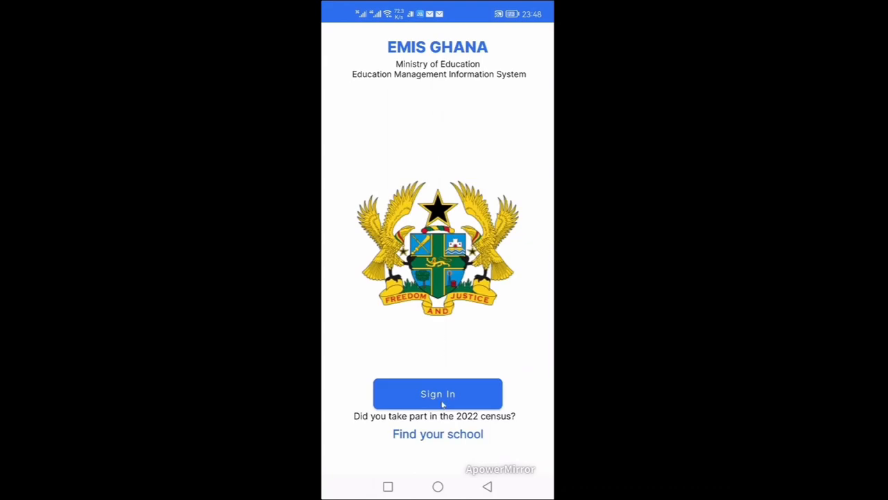
pyautogui.click(438, 393)
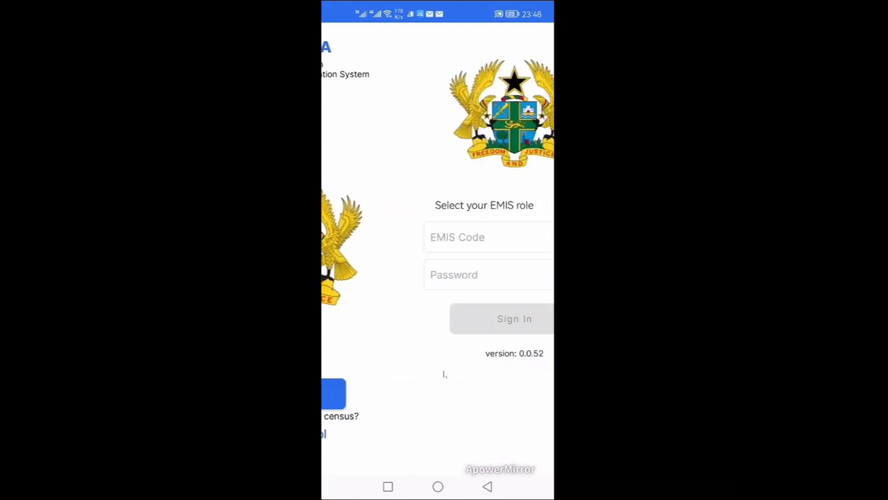
pyautogui.click(484, 205)
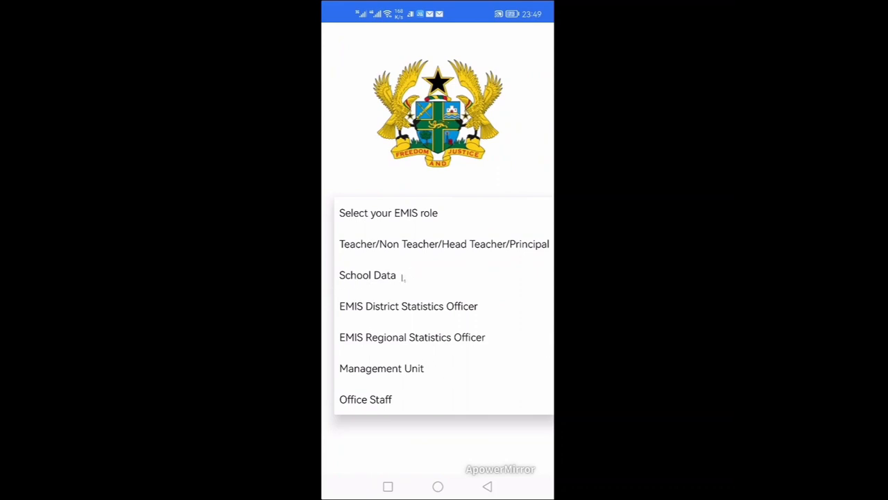
pyautogui.click(368, 275)
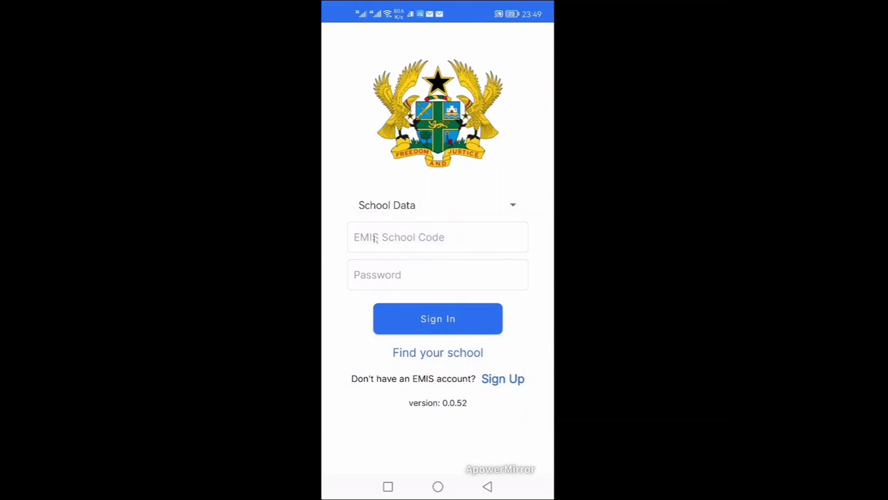
# - Enter the school's EMIS code in parts (10, 25, 44)
pyautogui.click(437, 236)
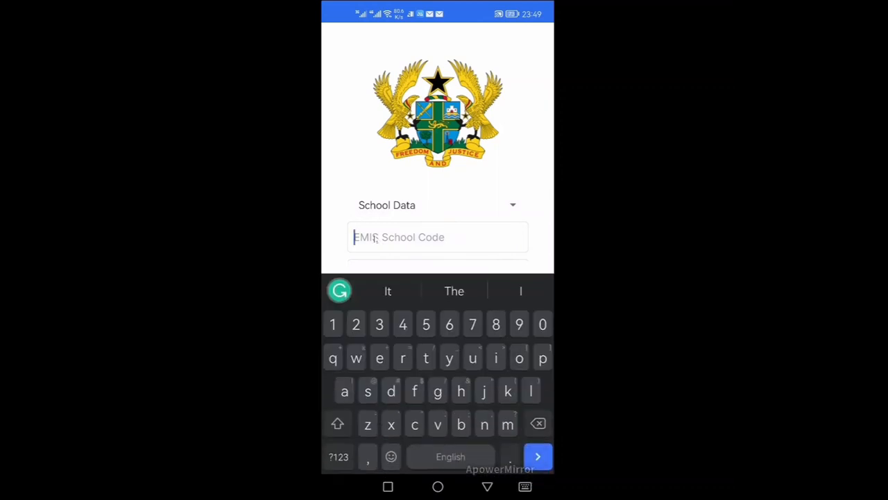
pyautogui.write('1055')
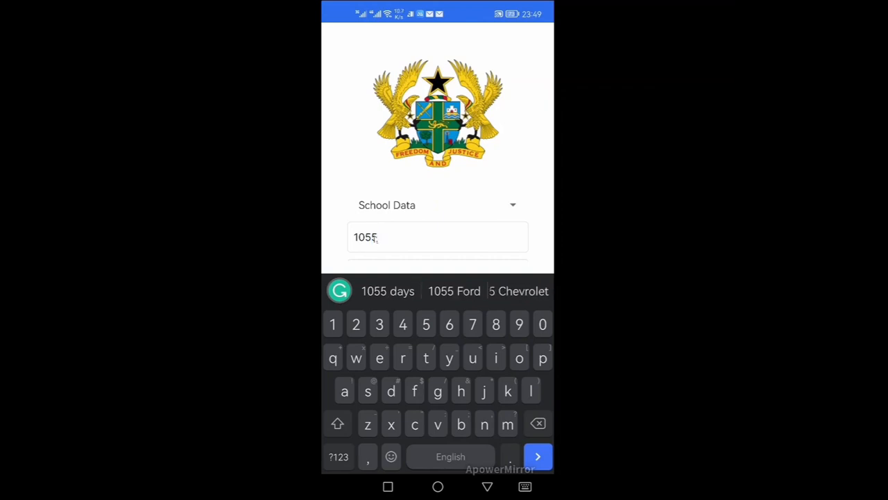
pyautogui.write('2500')
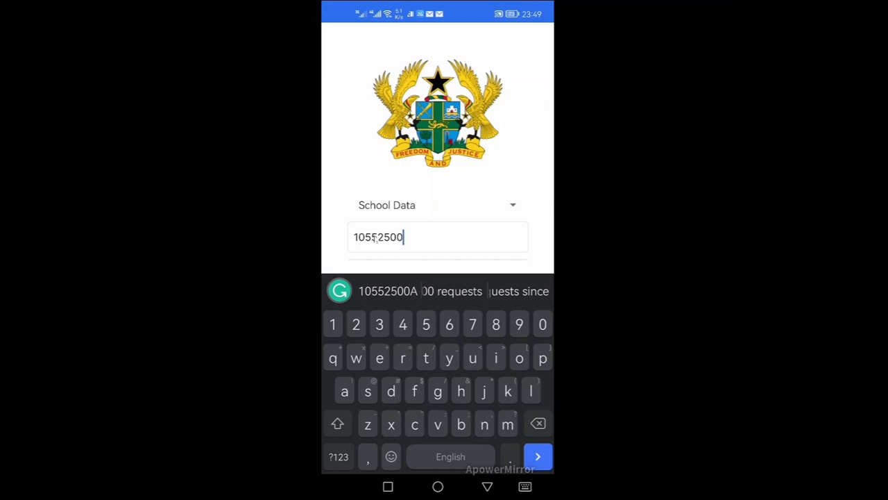
pyautogui.write('44')
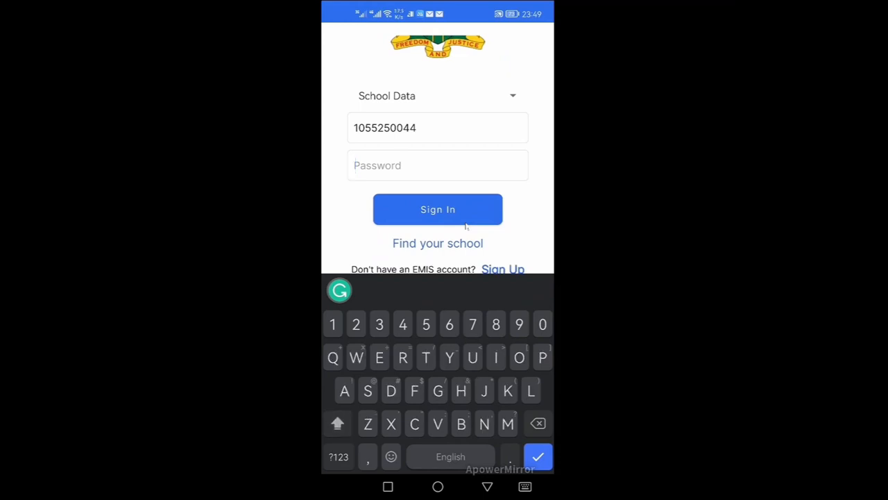
# - Enter the account password and sign in to the school account
pyautogui.click(438, 166)
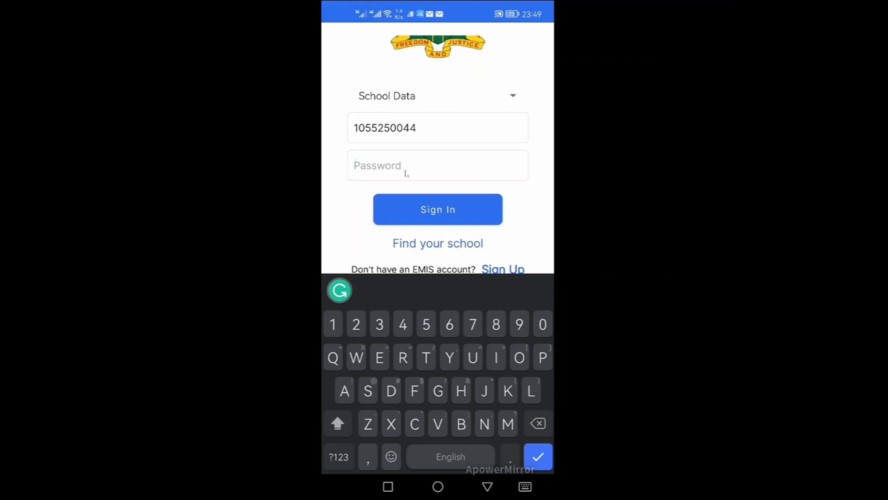
pyautogui.write('•')
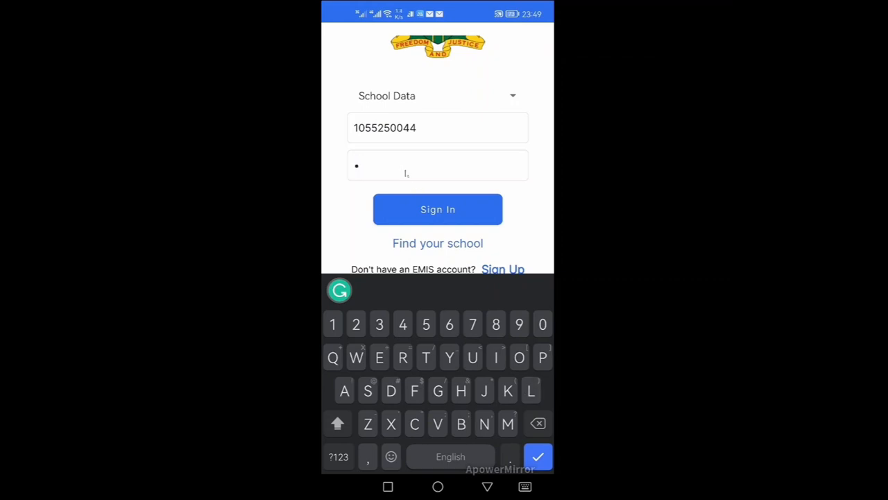
pyautogui.write('•')
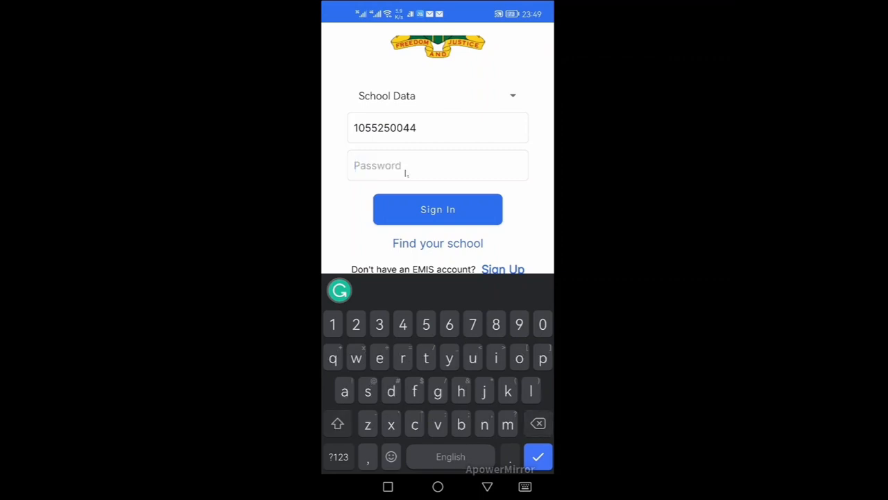
pyautogui.write('•')
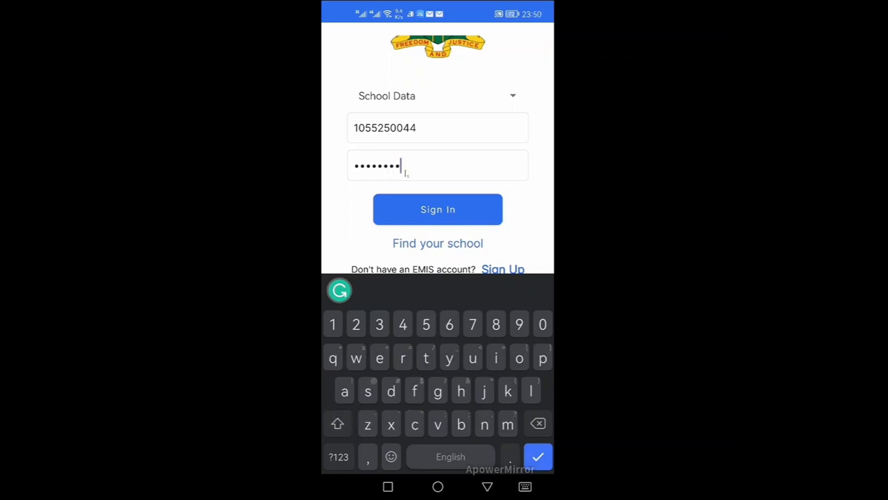
pyautogui.click(438, 209)
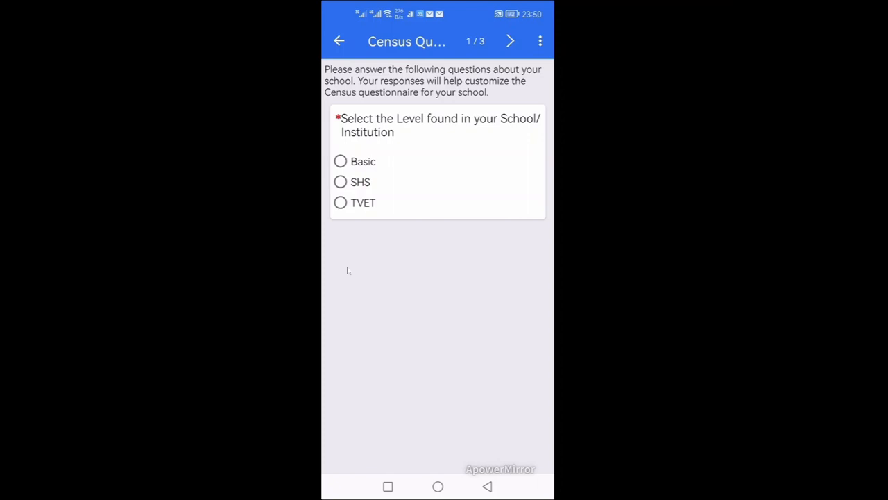
# - Settle on Basic as the school level after trying SHS and TVET
pyautogui.click(340, 161)
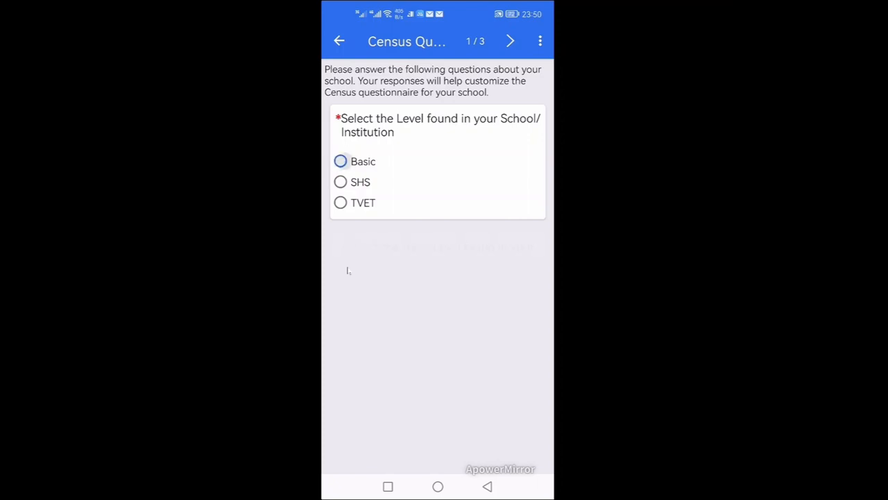
pyautogui.click(341, 161)
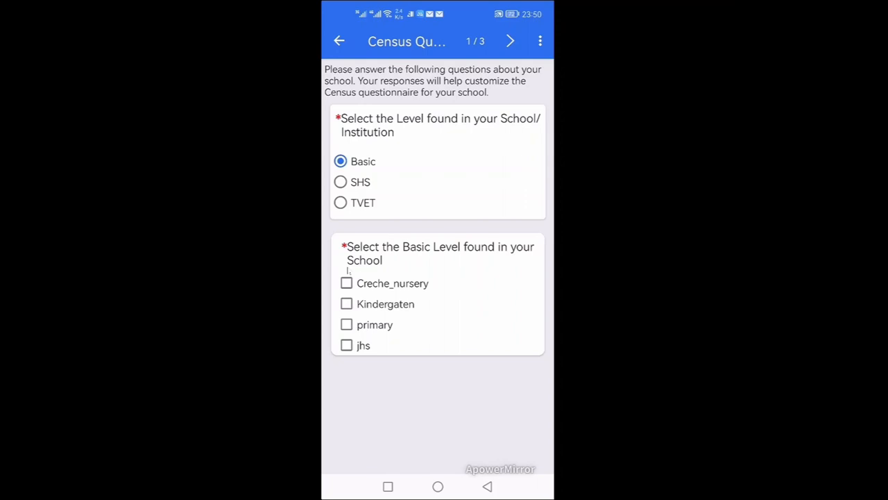
pyautogui.click(341, 182)
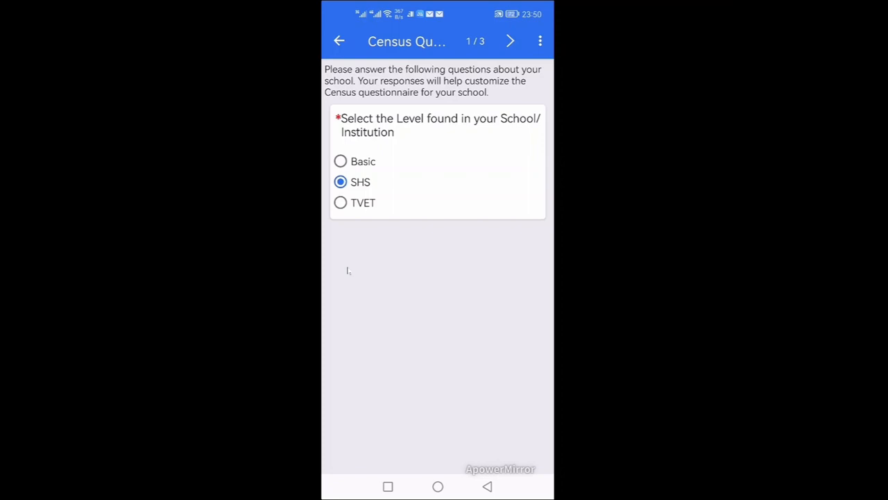
pyautogui.click(340, 203)
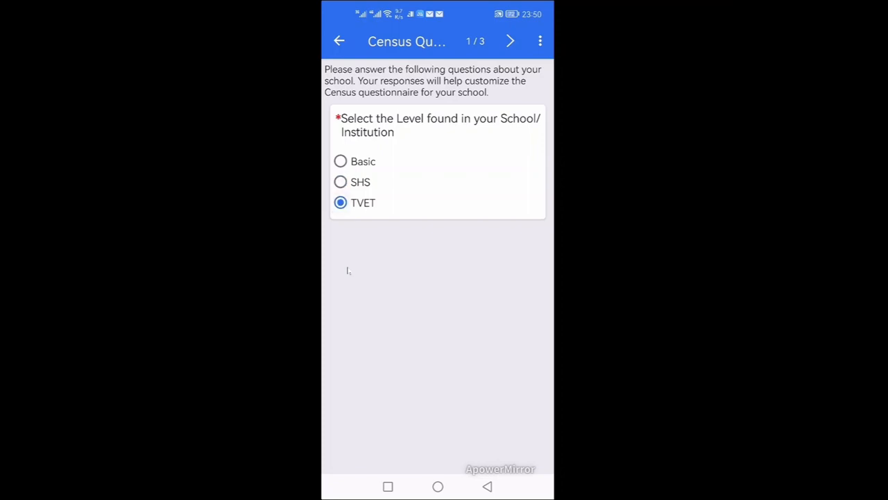
pyautogui.click(340, 161)
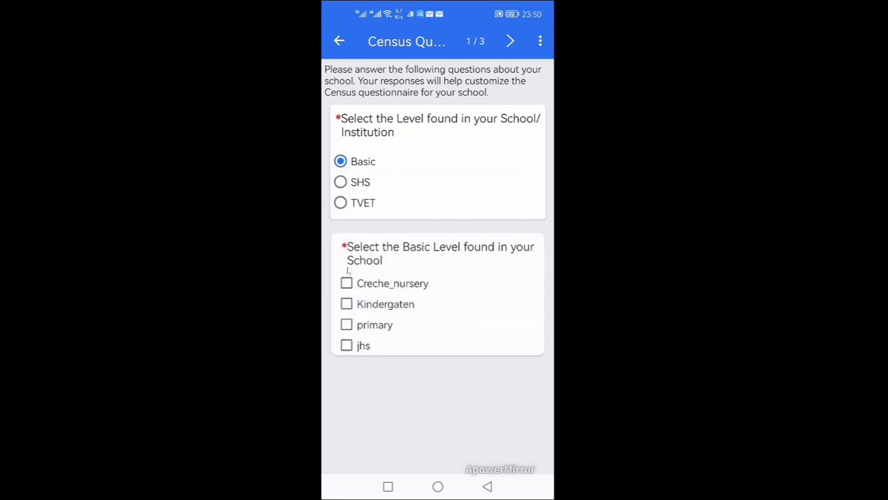
pyautogui.click(341, 182)
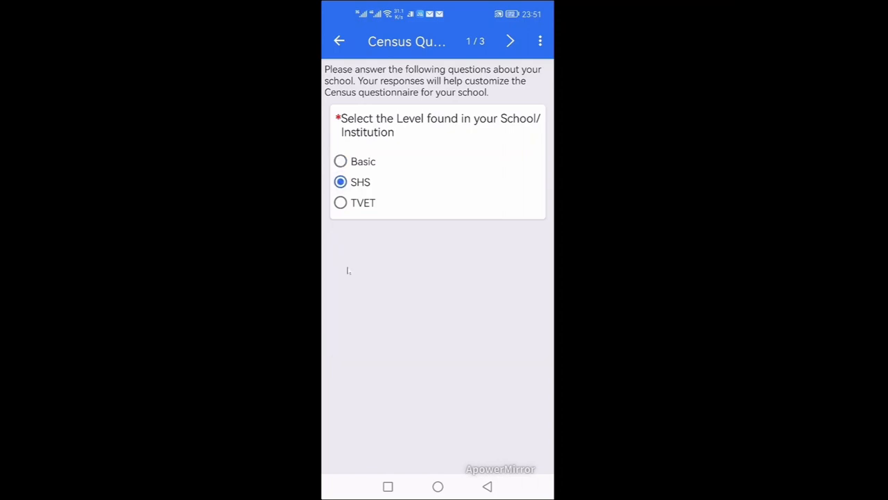
pyautogui.click(340, 202)
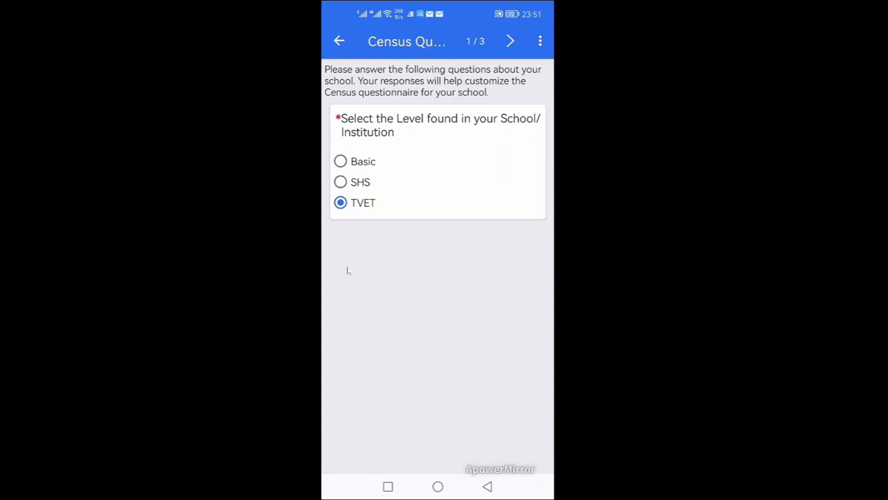
pyautogui.click(340, 161)
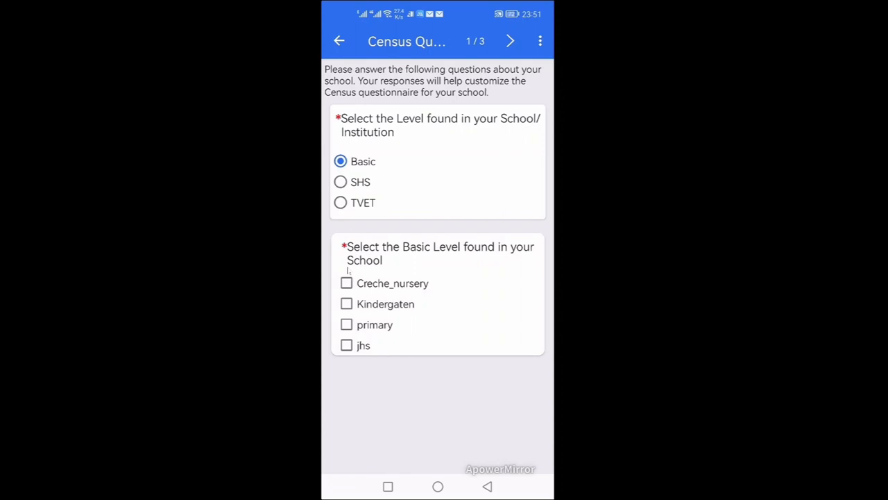
# - Tick Kindergaten and primary as offered levels and advance to page 2
pyautogui.click(347, 303)
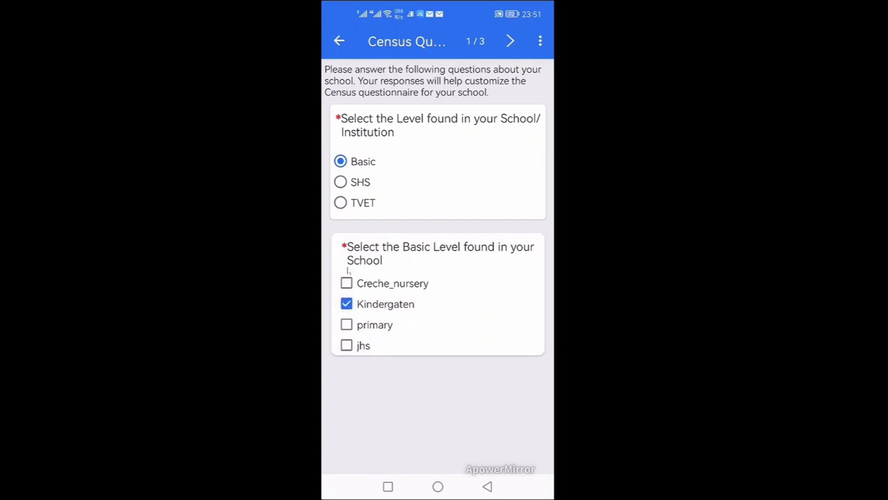
pyautogui.click(347, 324)
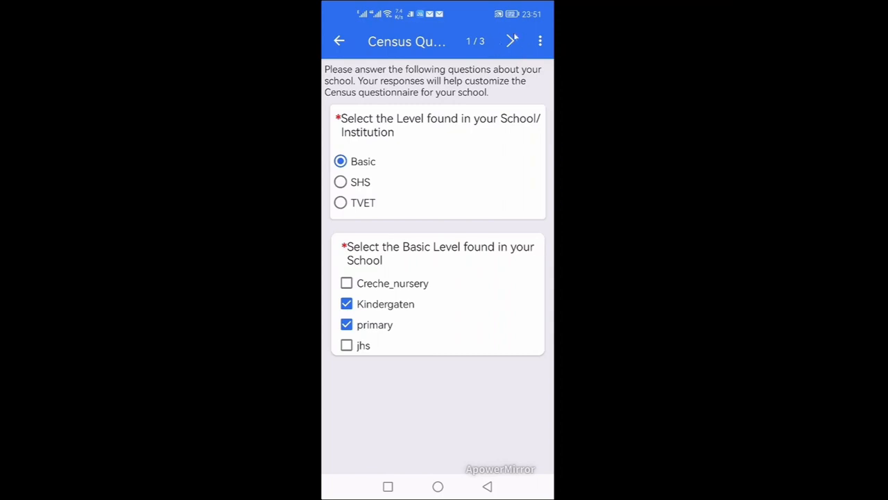
pyautogui.click(512, 40)
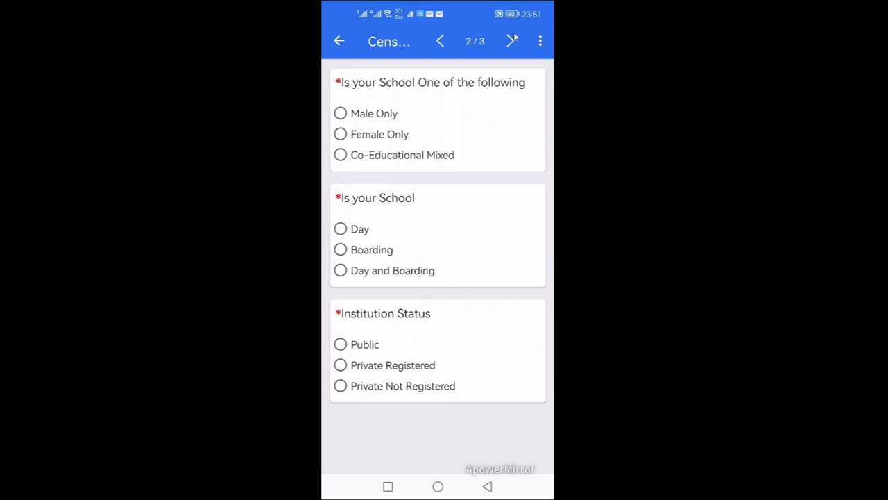
# - Mark the school co-educational mixed, day and public, then advance to the summary page
pyautogui.click(340, 155)
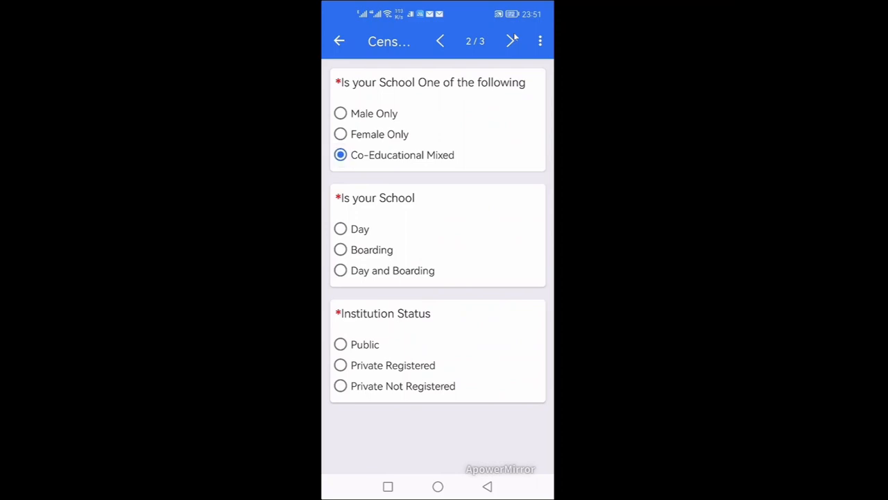
pyautogui.click(340, 229)
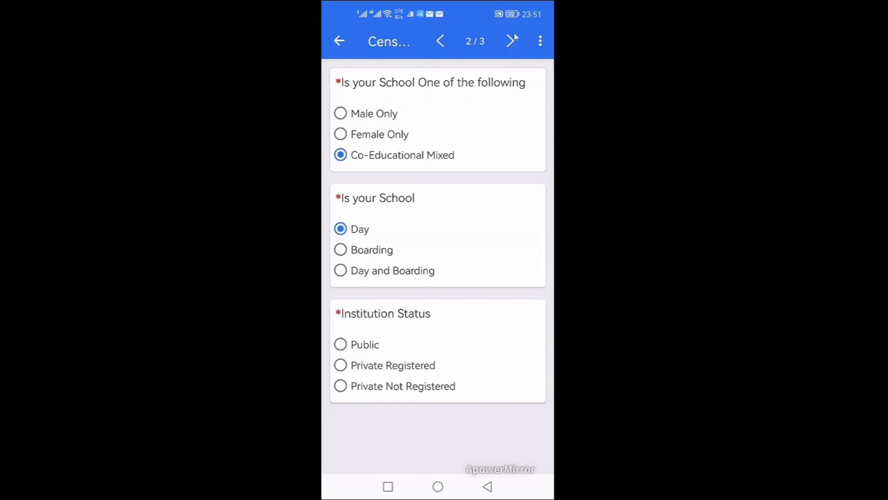
pyautogui.click(340, 344)
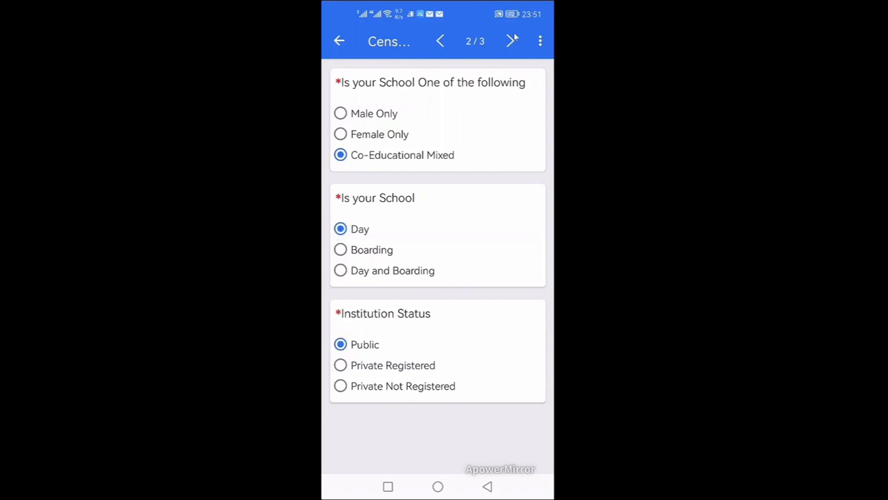
pyautogui.click(512, 40)
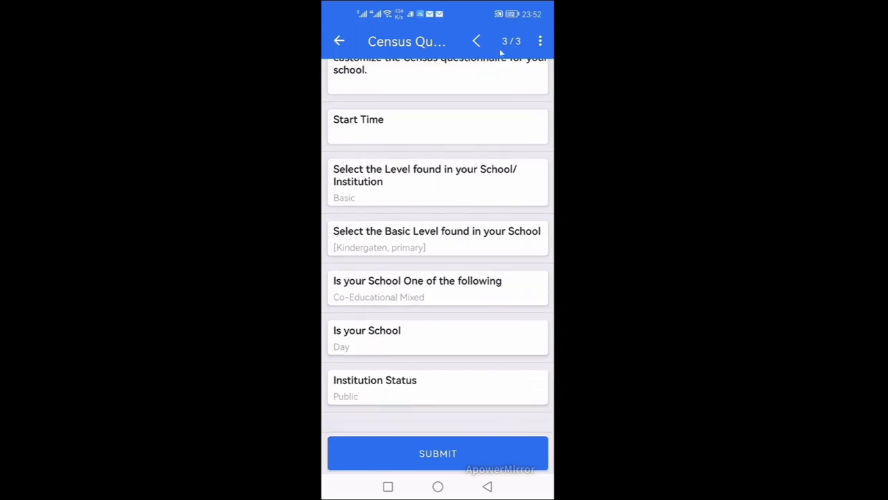
# - Review questionnaire pages 2 and 1, return to the summary, and submit the census
pyautogui.click(477, 41)
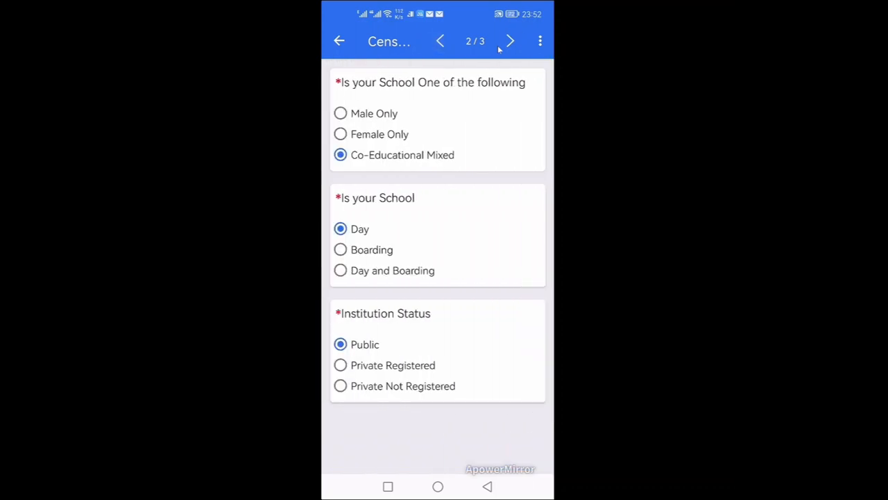
pyautogui.click(510, 41)
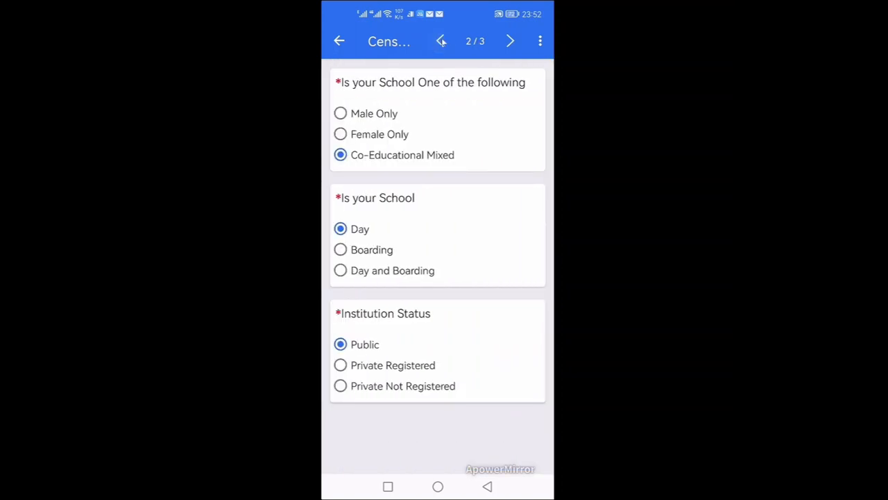
pyautogui.click(441, 41)
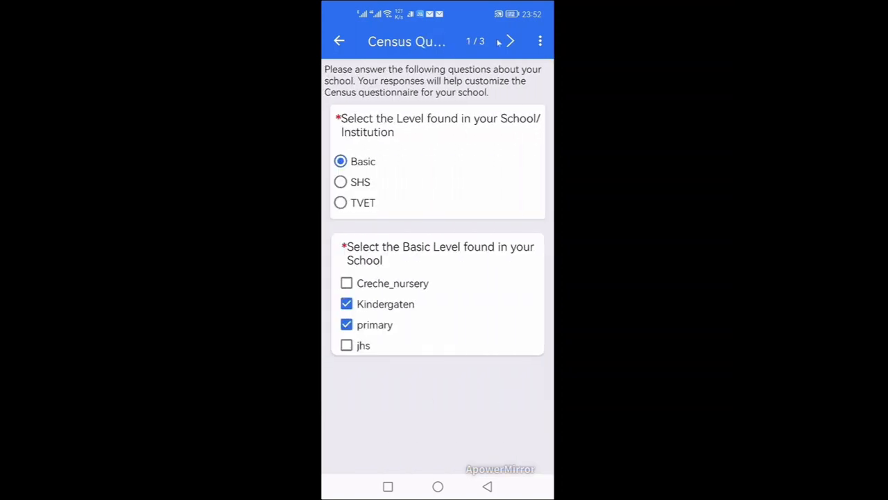
pyautogui.click(509, 41)
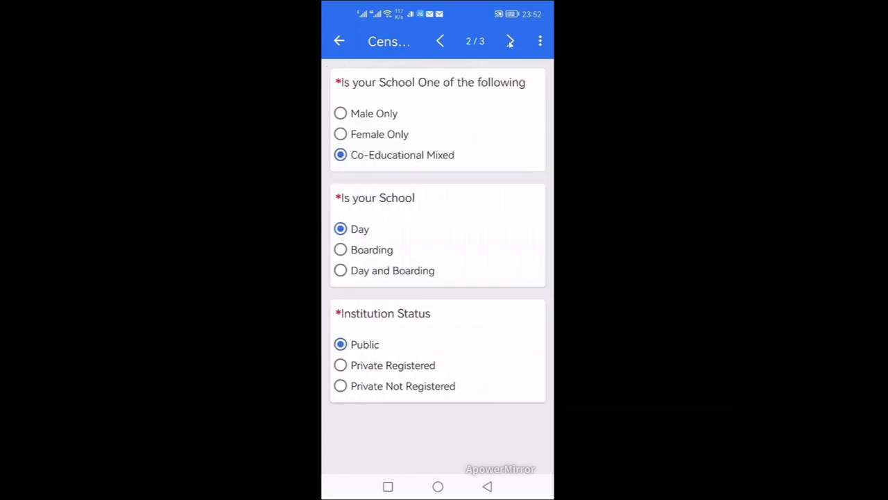
pyautogui.click(510, 40)
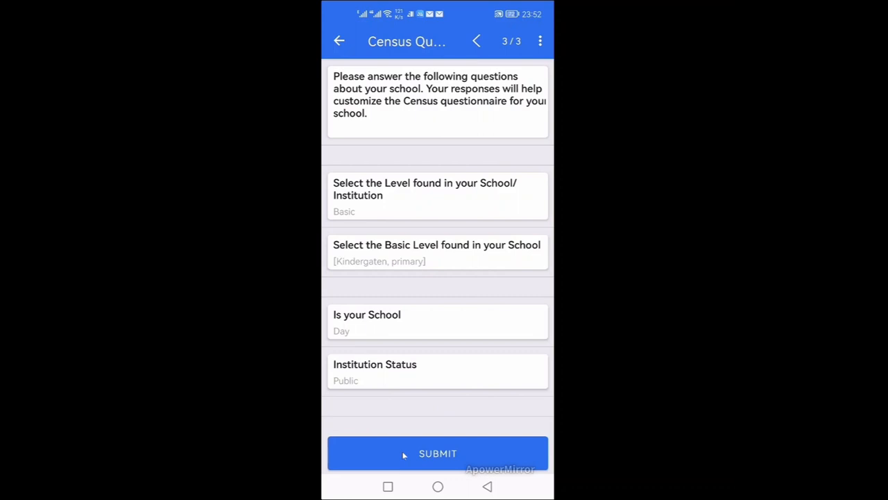
pyautogui.click(438, 453)
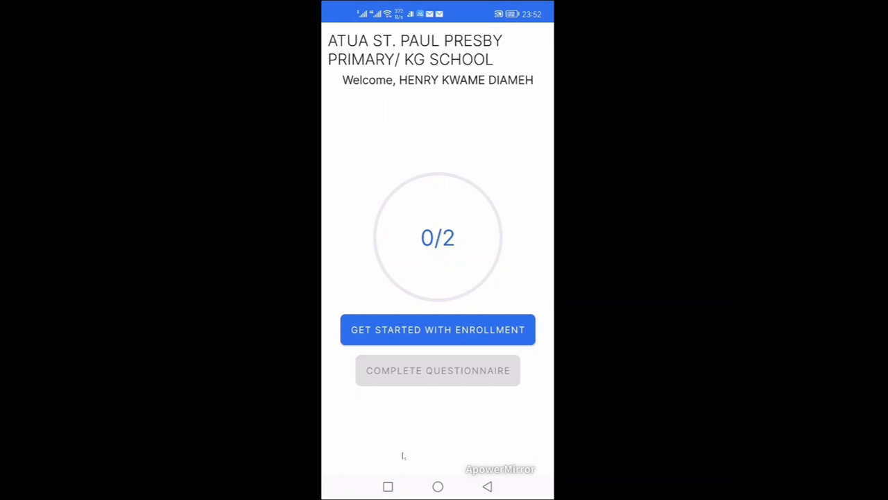
# - Start the enrollment form from the school dashboard
pyautogui.click(437, 329)
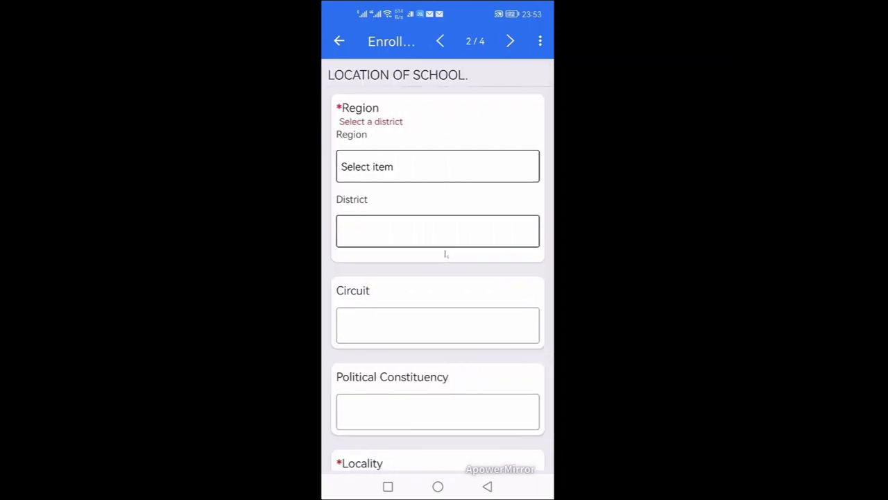
# - Pick Eastern from the region list and Lower Manya Krobo Municipal from the district list
pyautogui.click(440, 41)
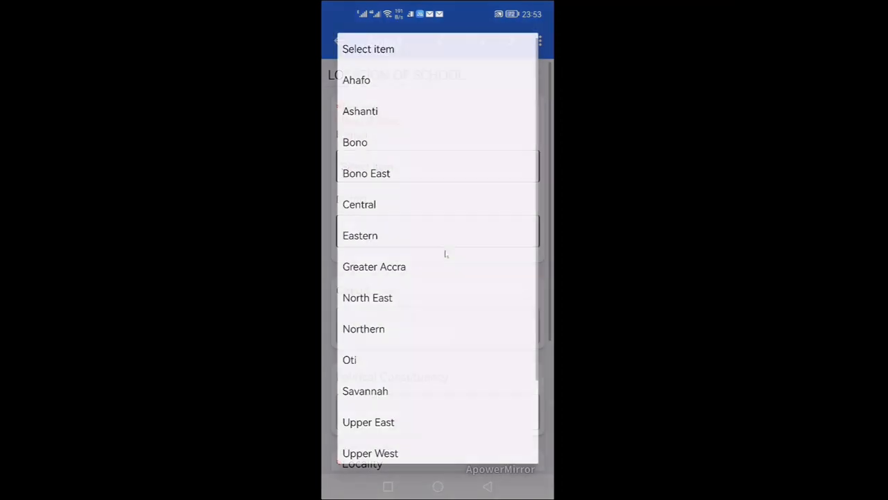
pyautogui.scroll(-3)
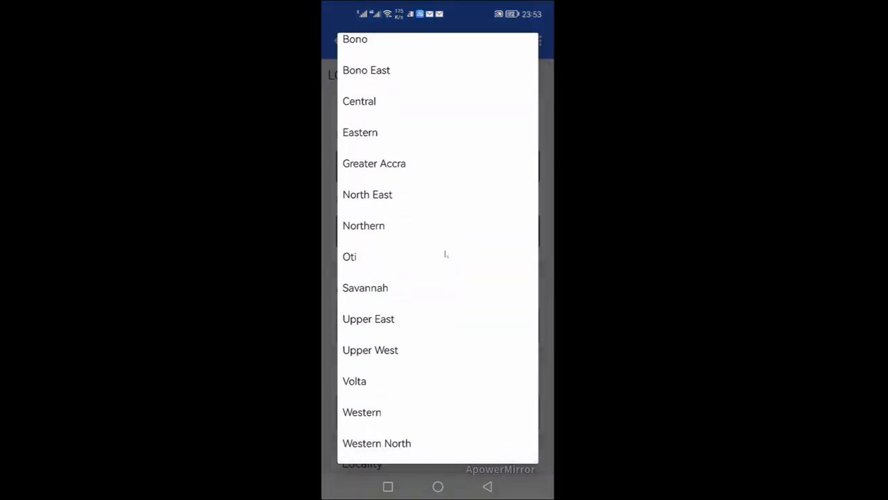
pyautogui.click(360, 132)
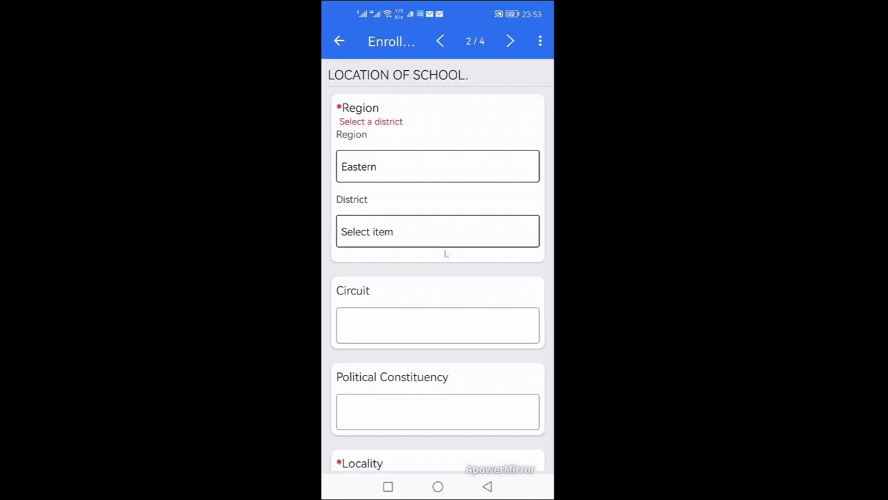
pyautogui.click(437, 231)
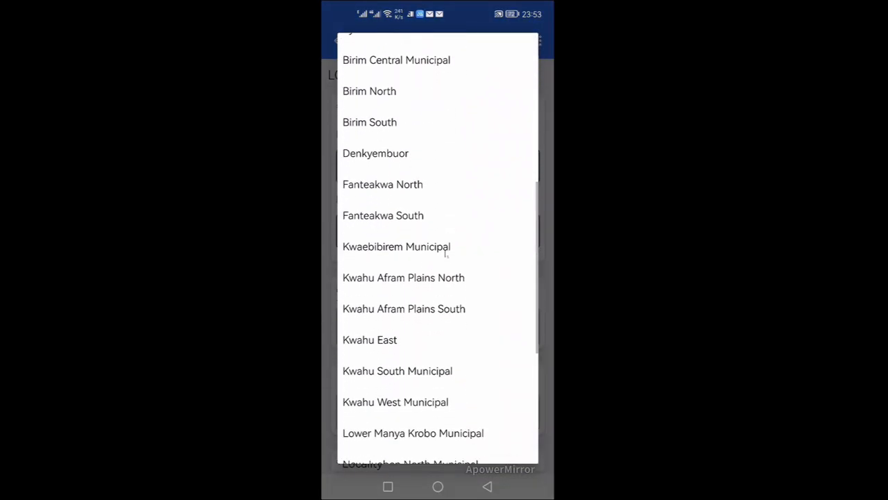
pyautogui.click(413, 433)
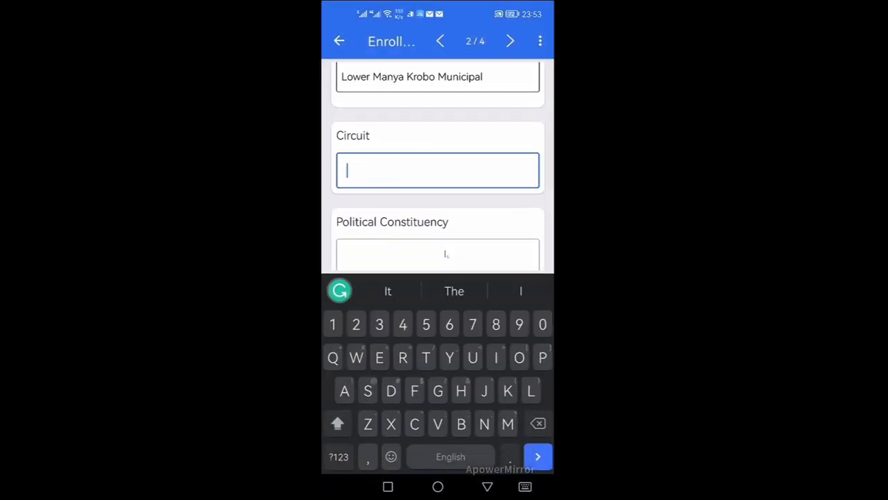
# - Enter circuit Odumase A and political constituency Lower Manya Krobo
pyautogui.write('ODUMASS')
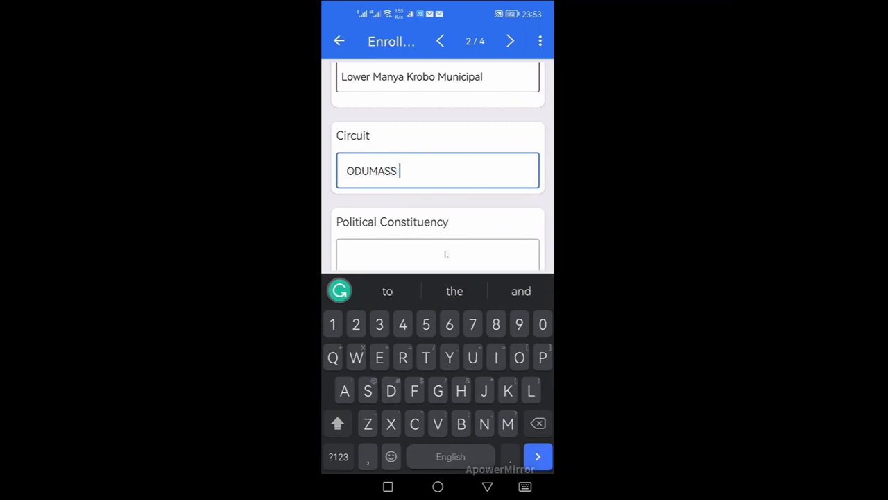
pyautogui.scroll(-3)
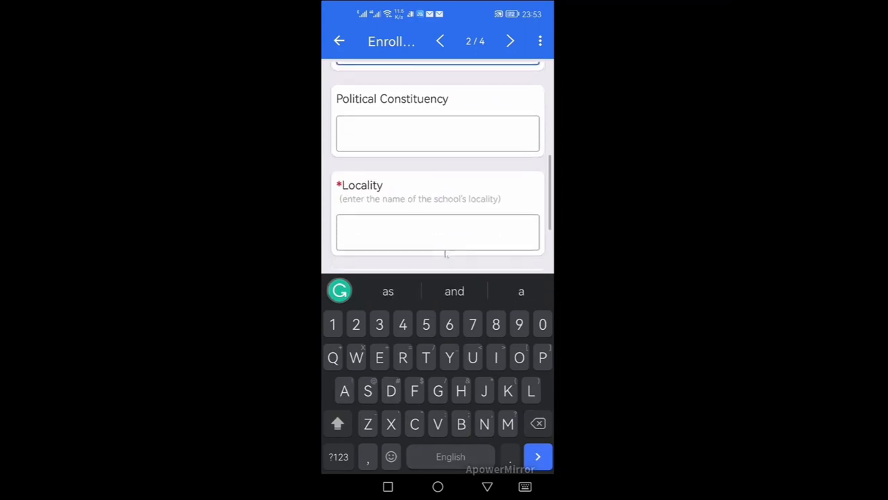
pyautogui.click(437, 134)
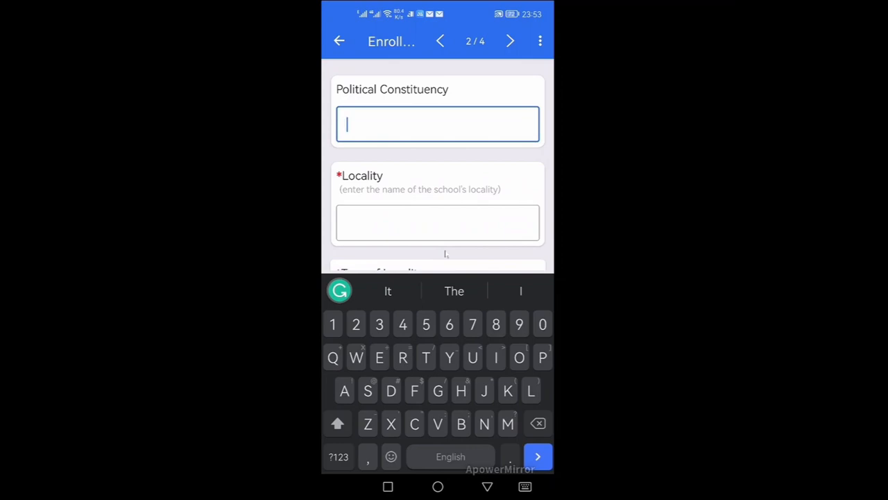
pyautogui.write('Low')
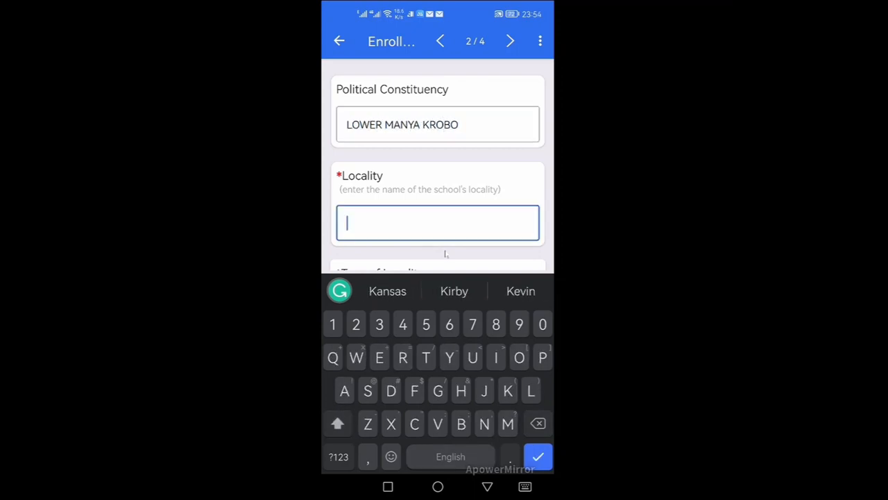
# - Enter locality Atua, mark it as Urban, and hide the keyboard
pyautogui.scroll(-3)
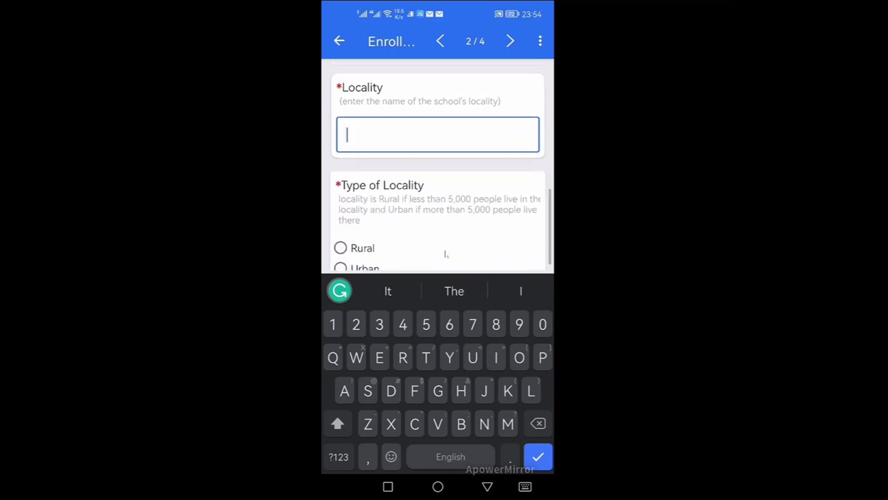
pyautogui.scroll(-3)
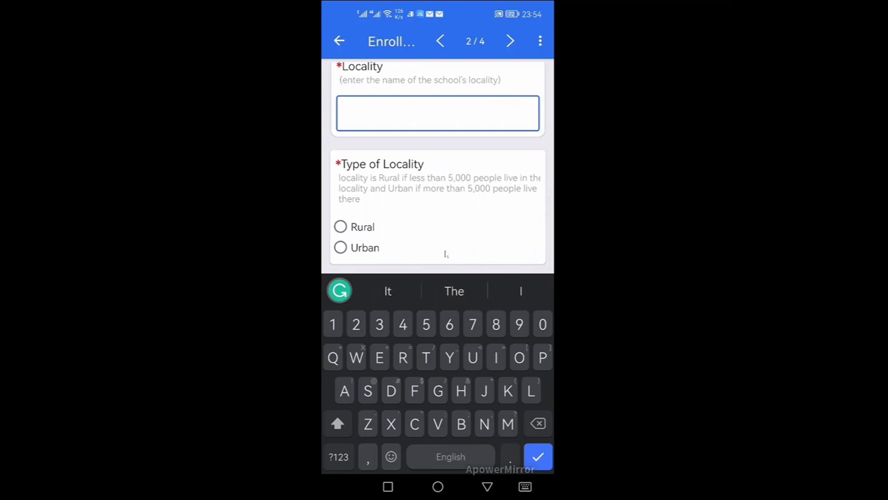
pyautogui.write('A')
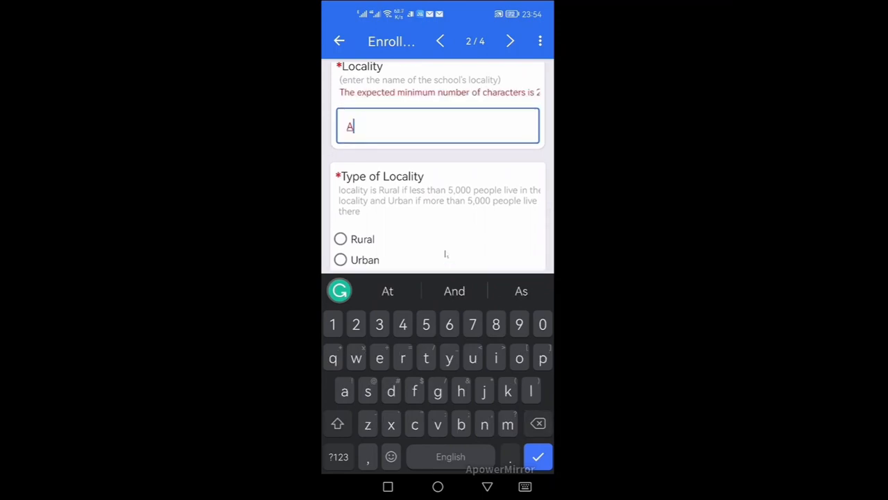
pyautogui.write('TUA')
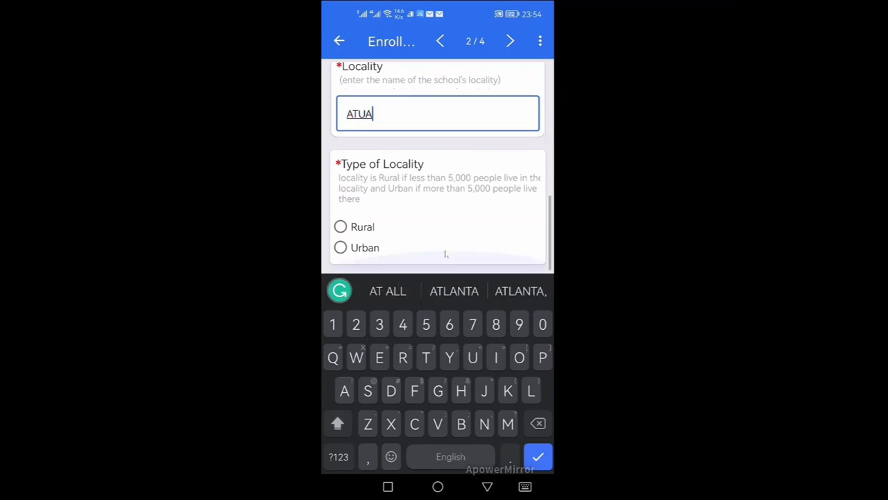
pyautogui.click(340, 248)
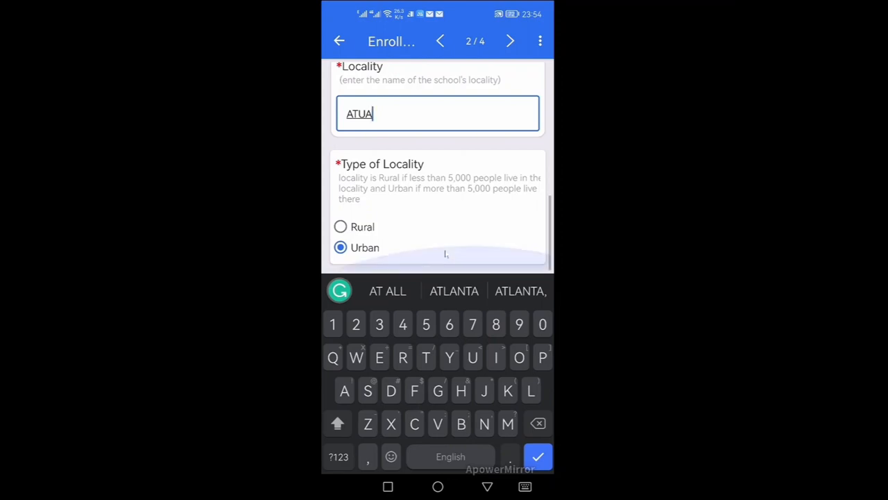
pyautogui.click(538, 456)
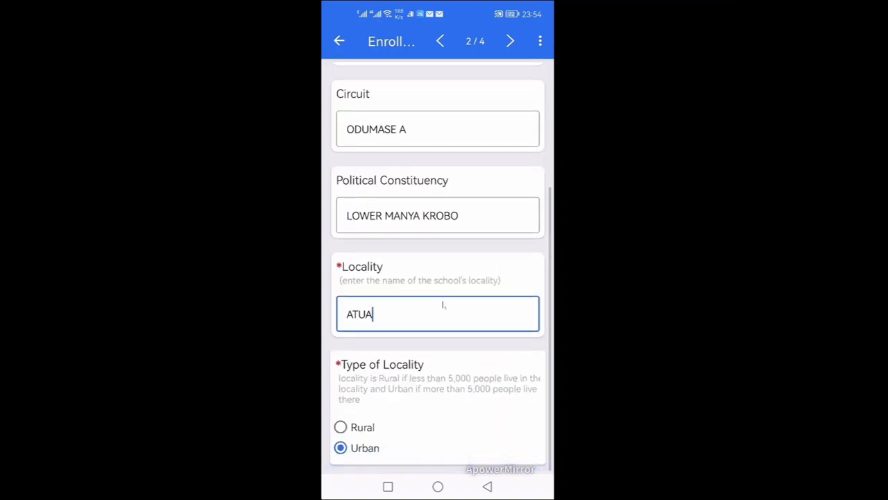
# - On page 3, add 'JA ST.' to the school name and set the head's title to Mr
pyautogui.click(510, 41)
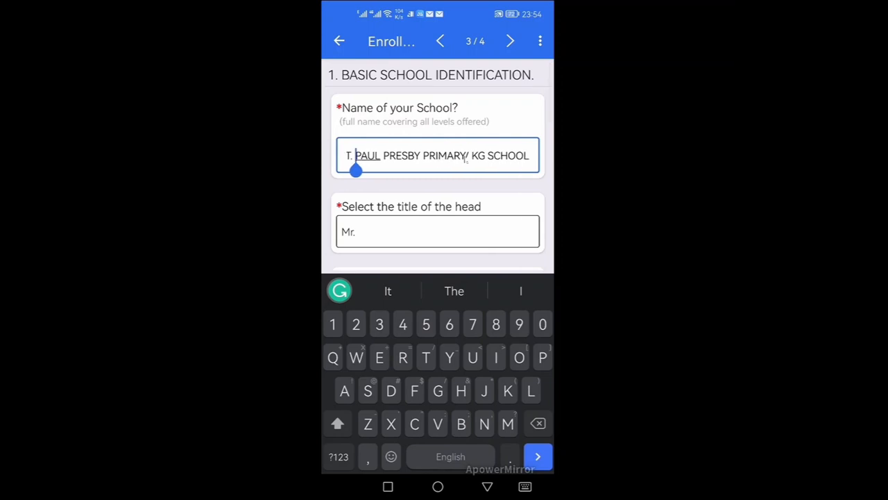
pyautogui.write('JA ST.')
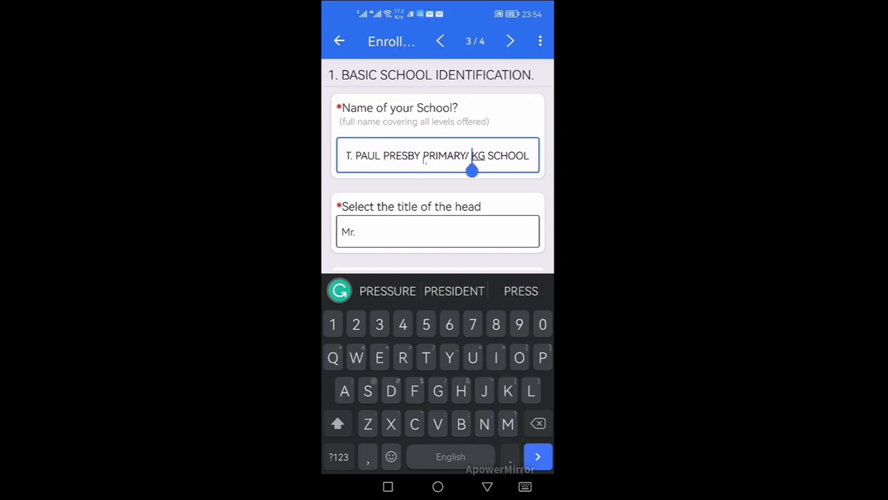
pyautogui.click(438, 231)
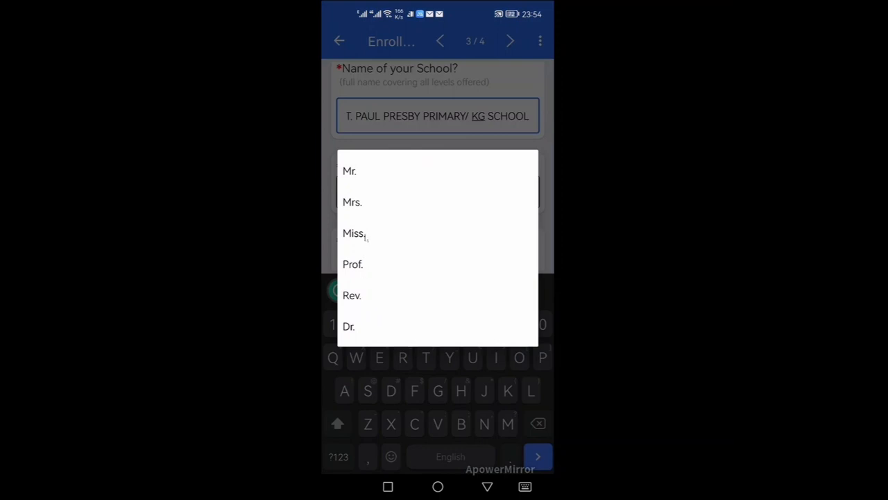
pyautogui.moveTo(391, 135)
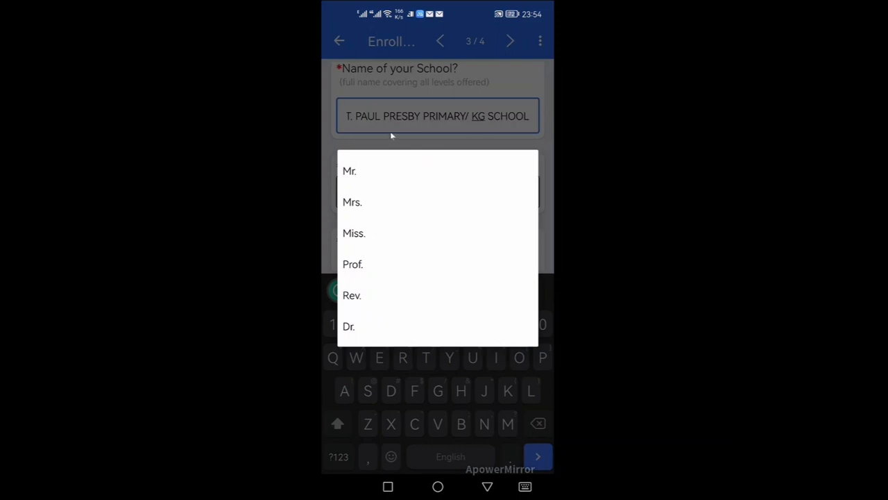
pyautogui.click(349, 170)
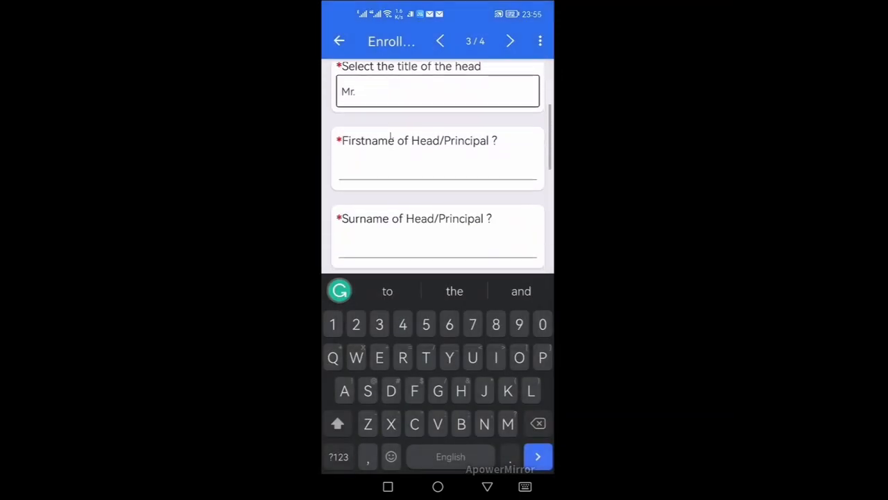
# - Enter the head's first name, surname, other name (Kwame) and telephone number
pyautogui.click(437, 170)
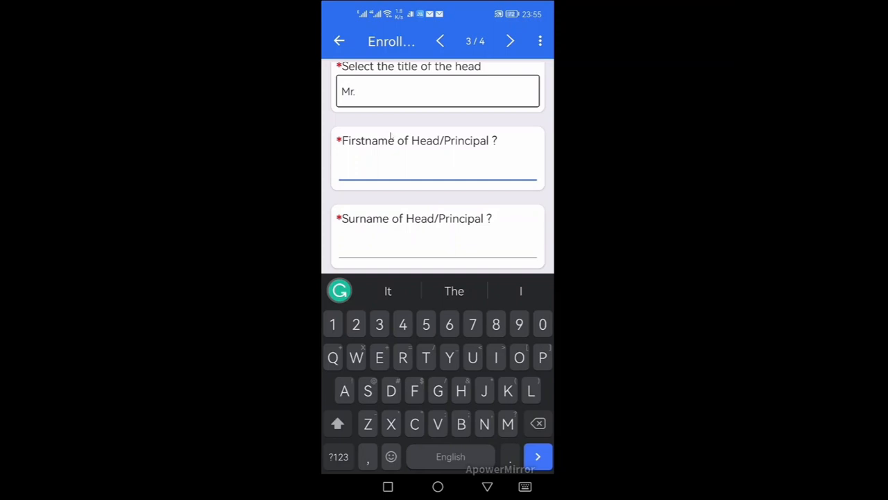
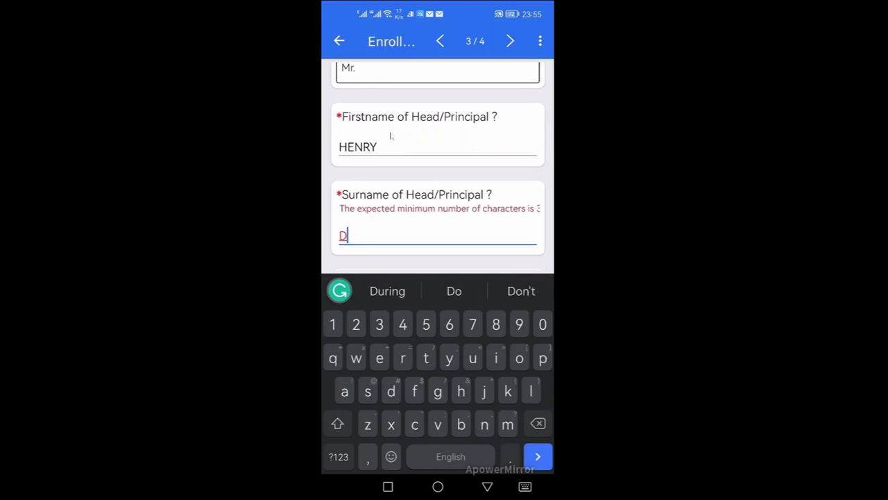
pyautogui.click(338, 424)
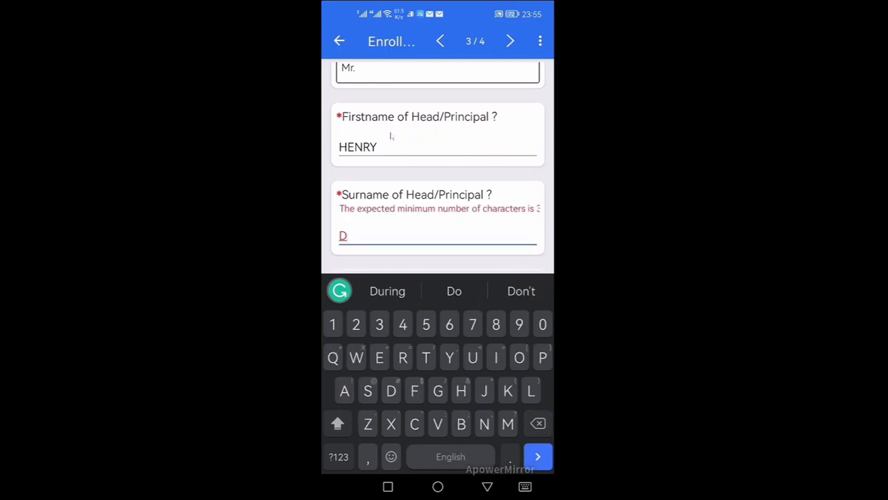
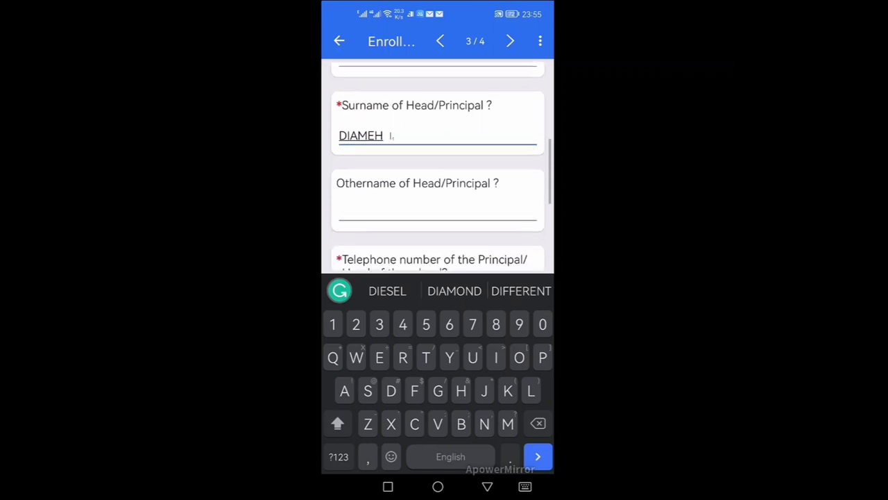
pyautogui.write('Kwa')
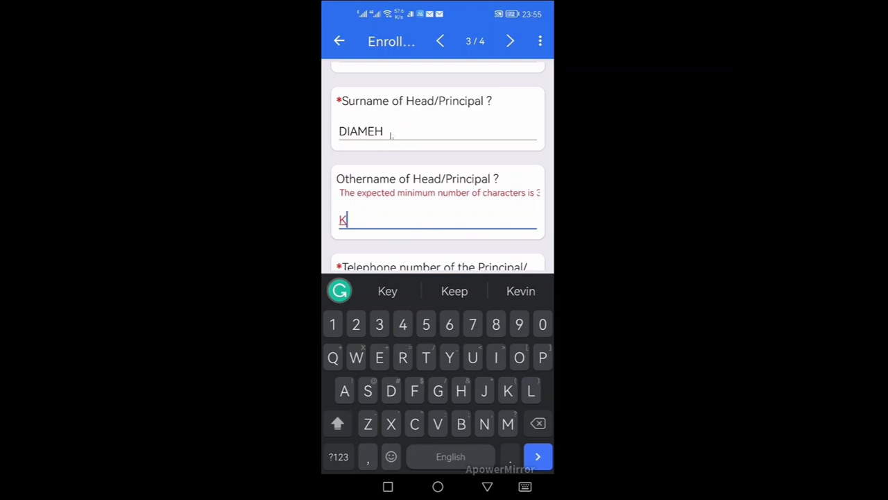
pyautogui.write('WAME')
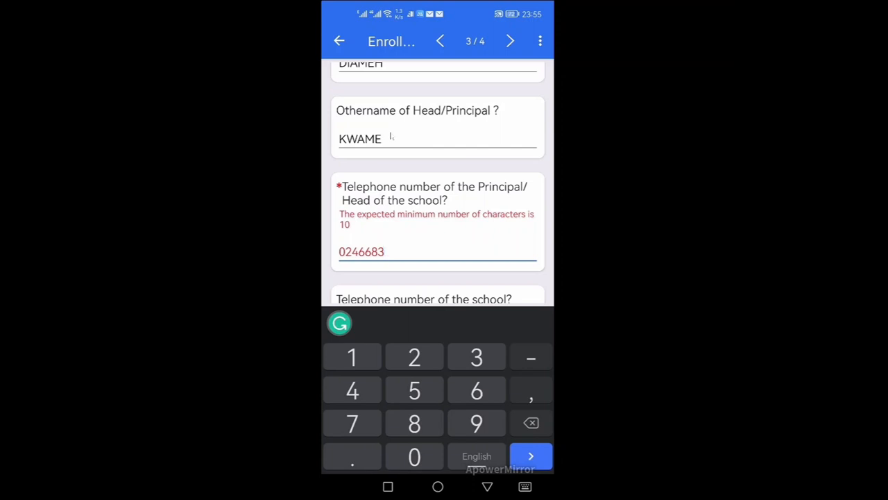
pyautogui.write('854')
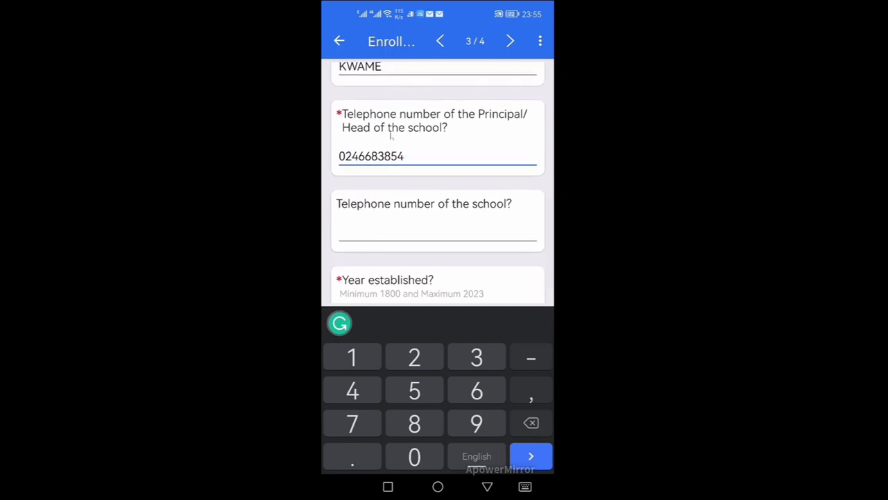
# - Leave the school telephone blank, enter 982 in Year established, and reach page 4/4
pyautogui.click(437, 233)
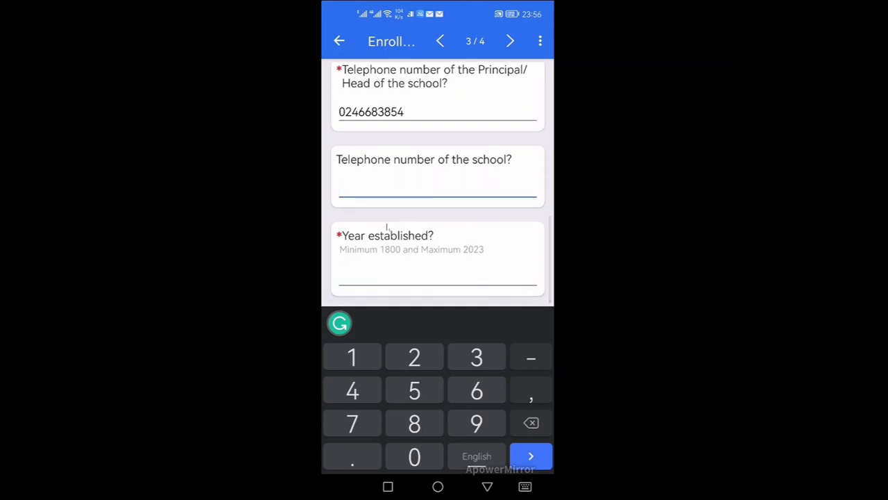
pyautogui.click(438, 187)
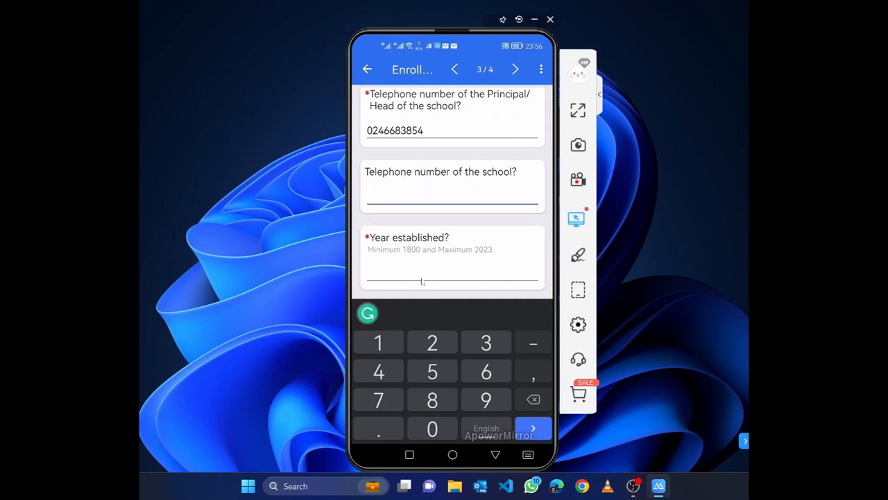
pyautogui.click(451, 196)
pyautogui.write('1')
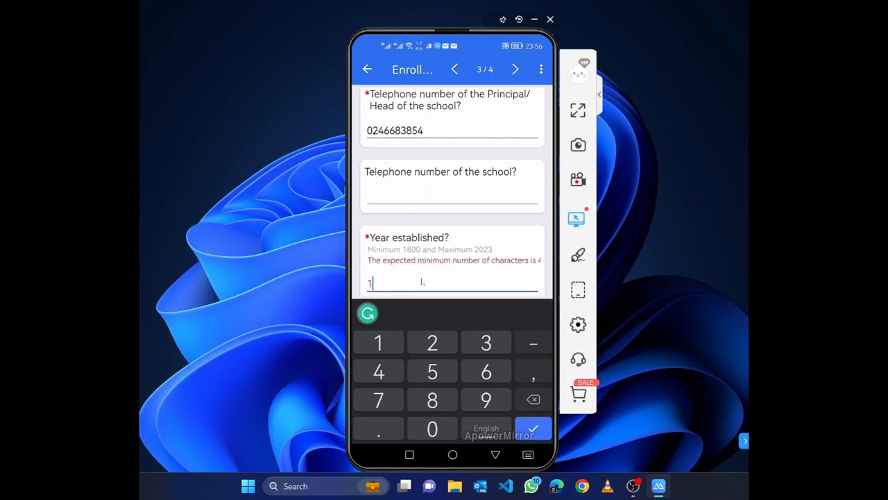
pyautogui.write('982')
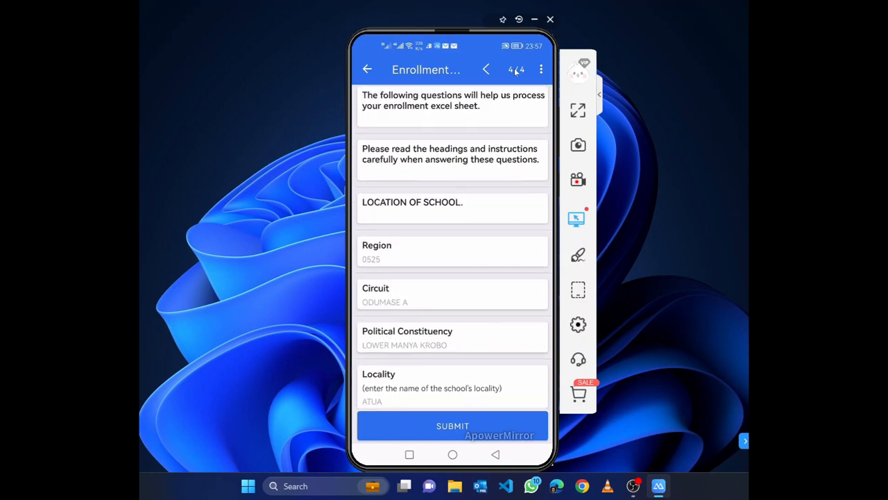
# - Scroll through the page 4/4 answer summary and submit the enrollment form
pyautogui.scroll(-3)
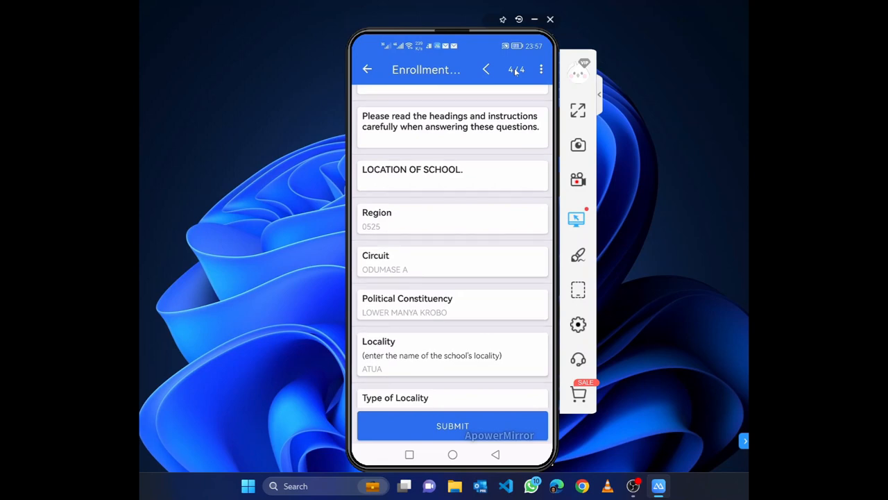
pyautogui.scroll(-3)
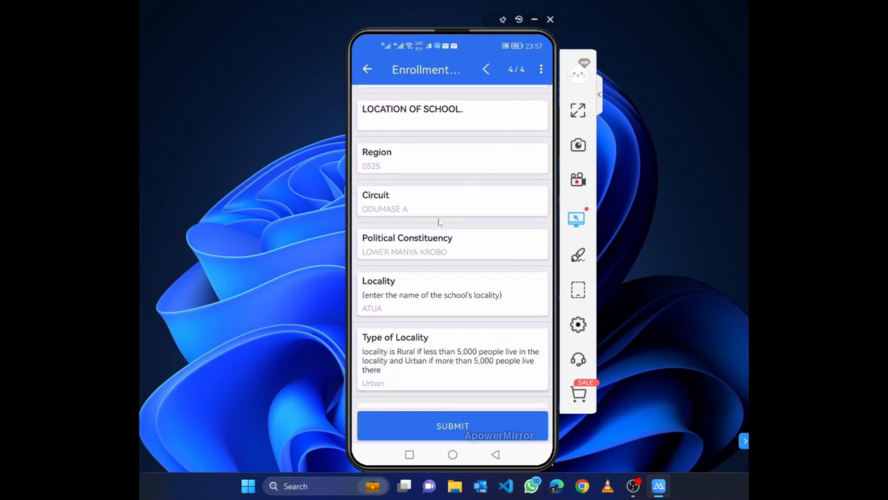
pyautogui.scroll(-3)
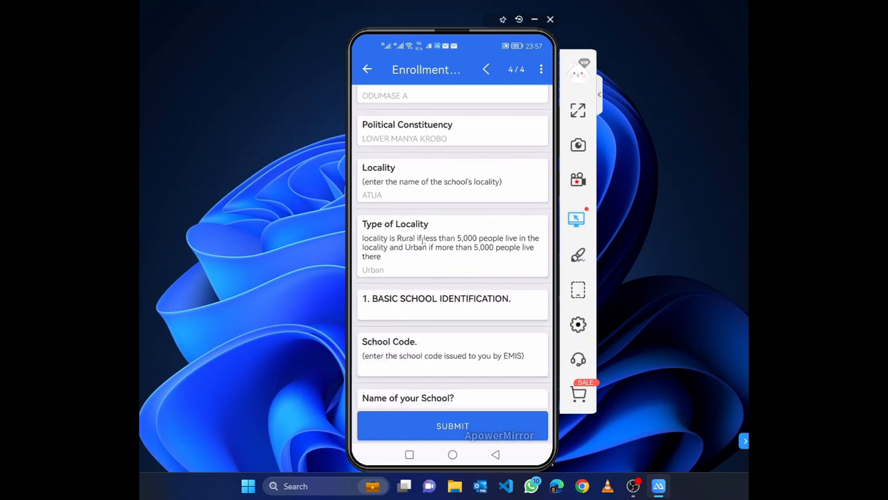
pyautogui.scroll(-3)
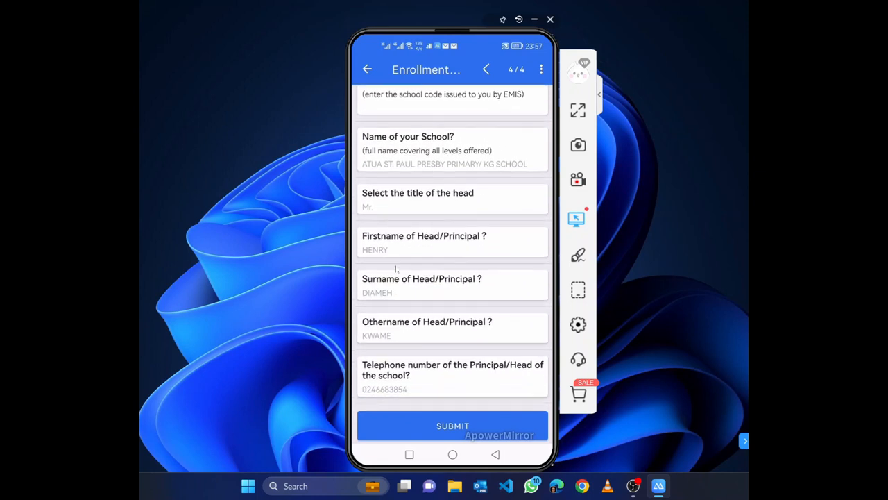
pyautogui.scroll(-3)
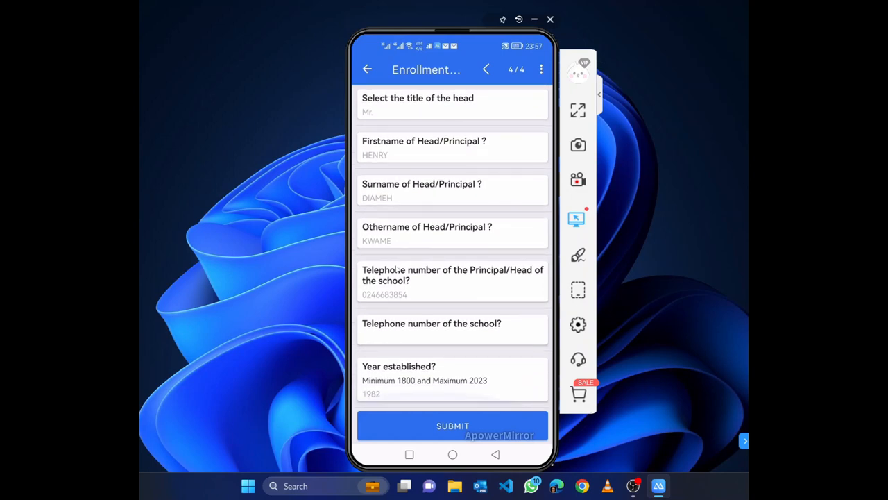
pyautogui.click(452, 426)
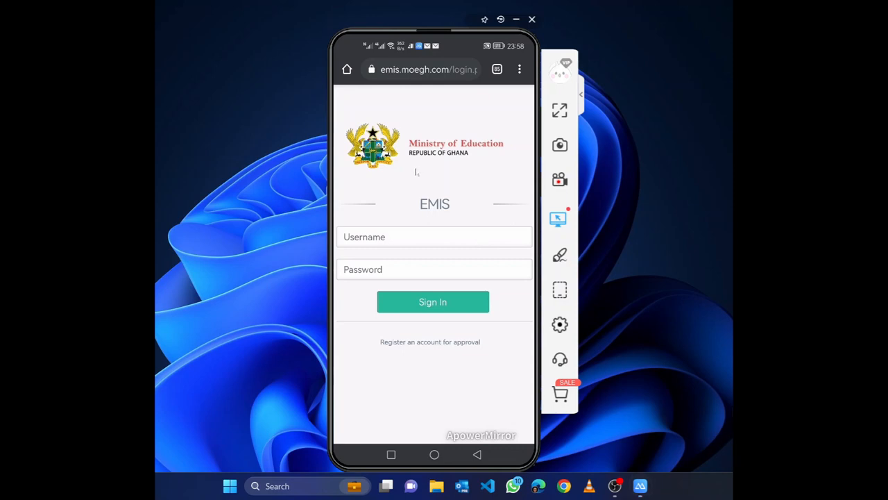
pyautogui.click(434, 237)
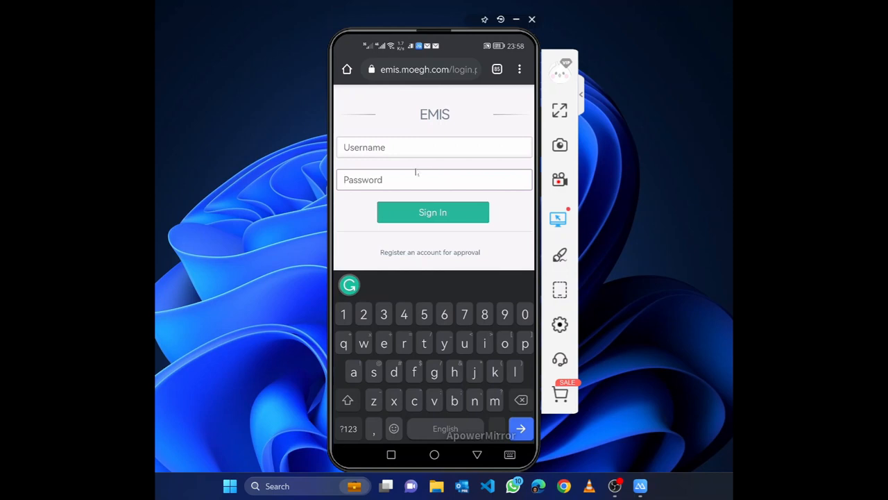
pyautogui.scroll(-3)
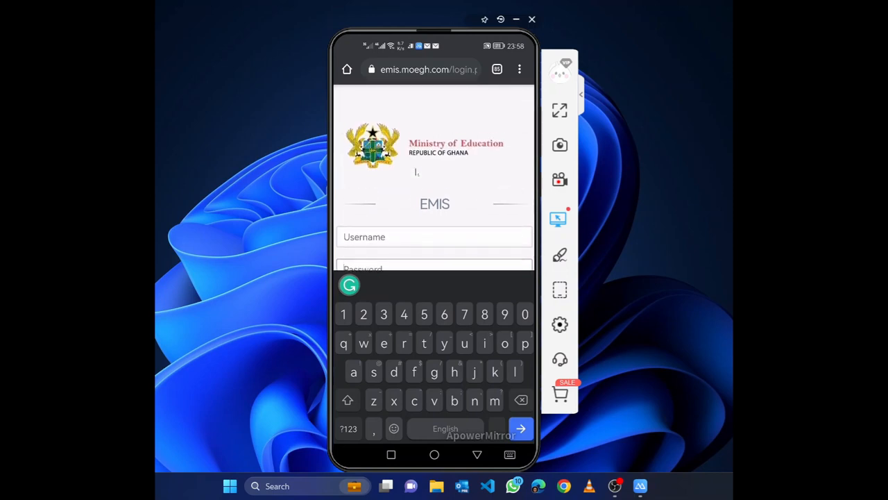